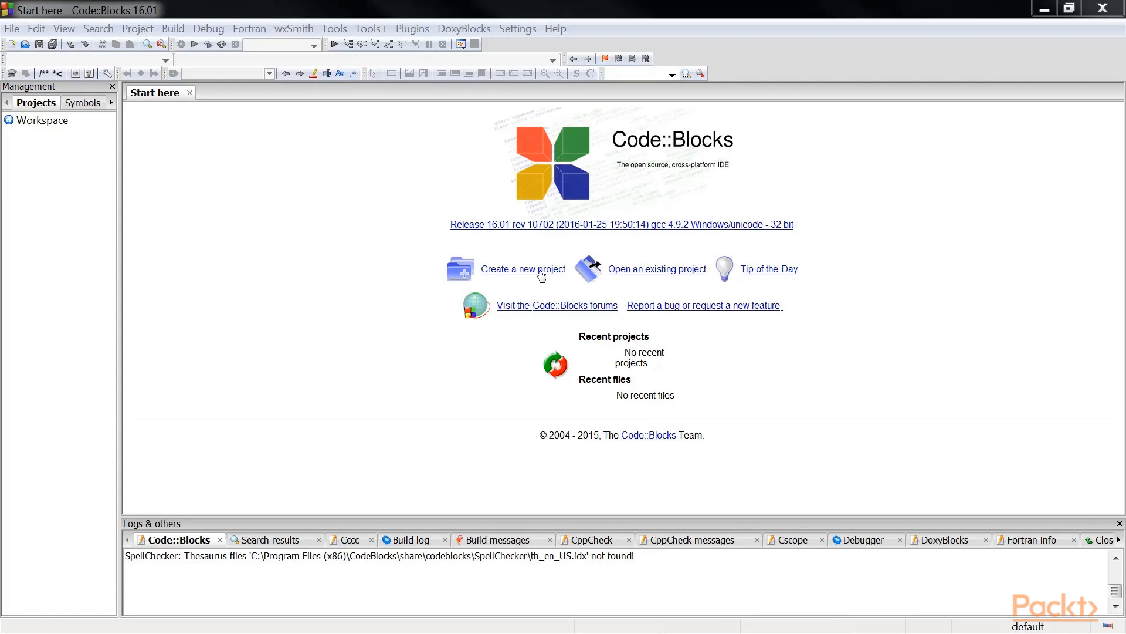
# Launch the Console application project wizard and pass its welcome page to the C++ language choice.
pyautogui.click(522, 269)
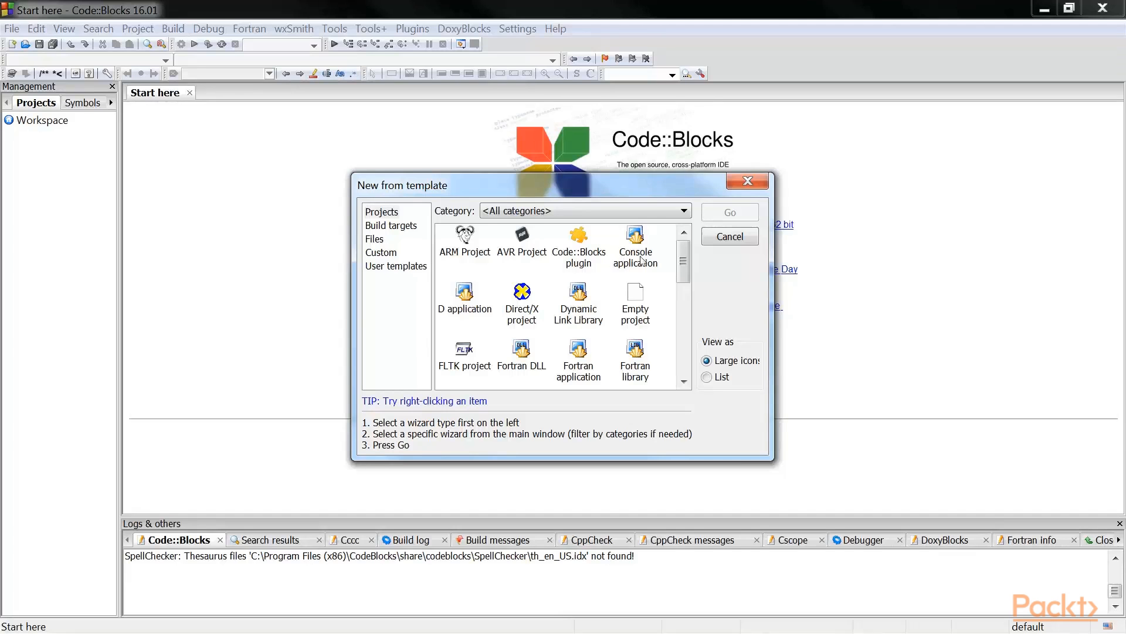
pyautogui.click(634, 248)
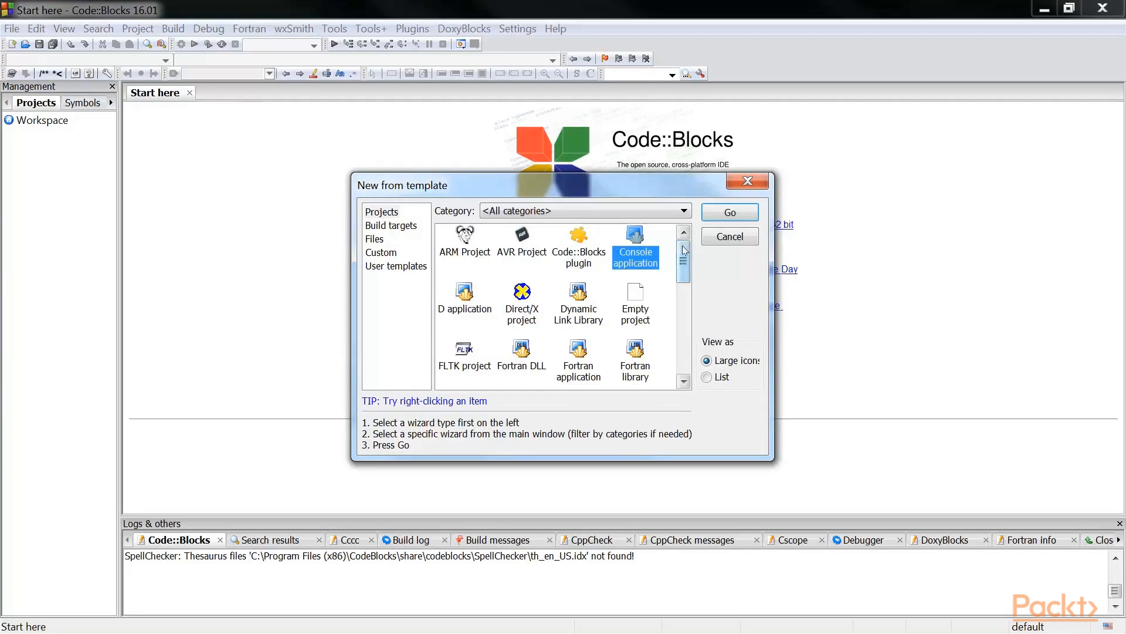
pyautogui.click(729, 211)
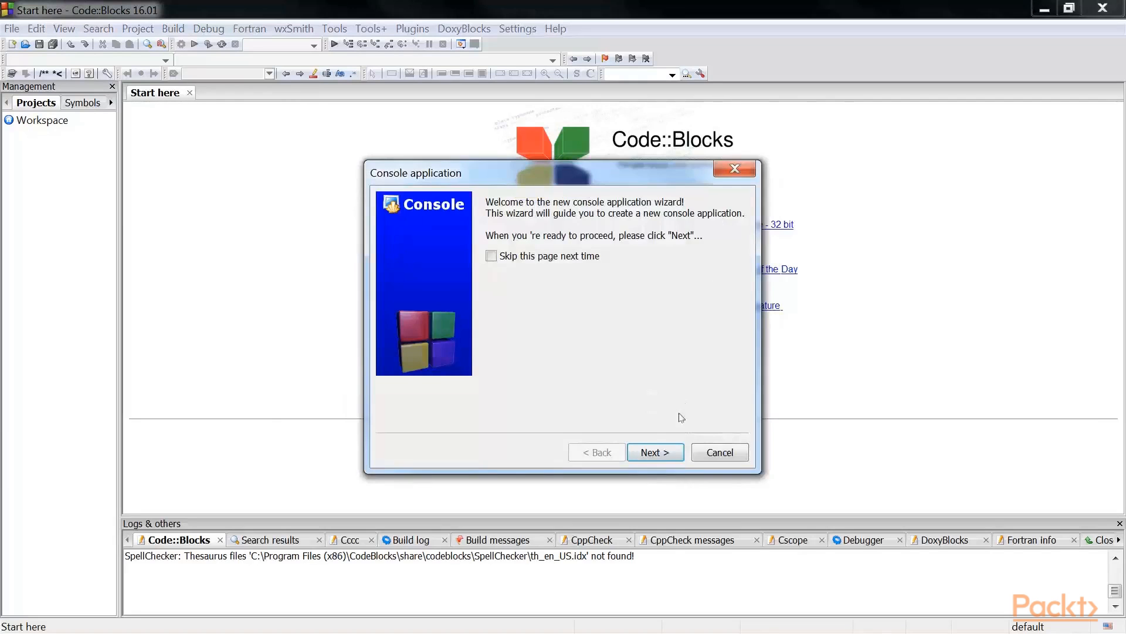
pyautogui.click(653, 452)
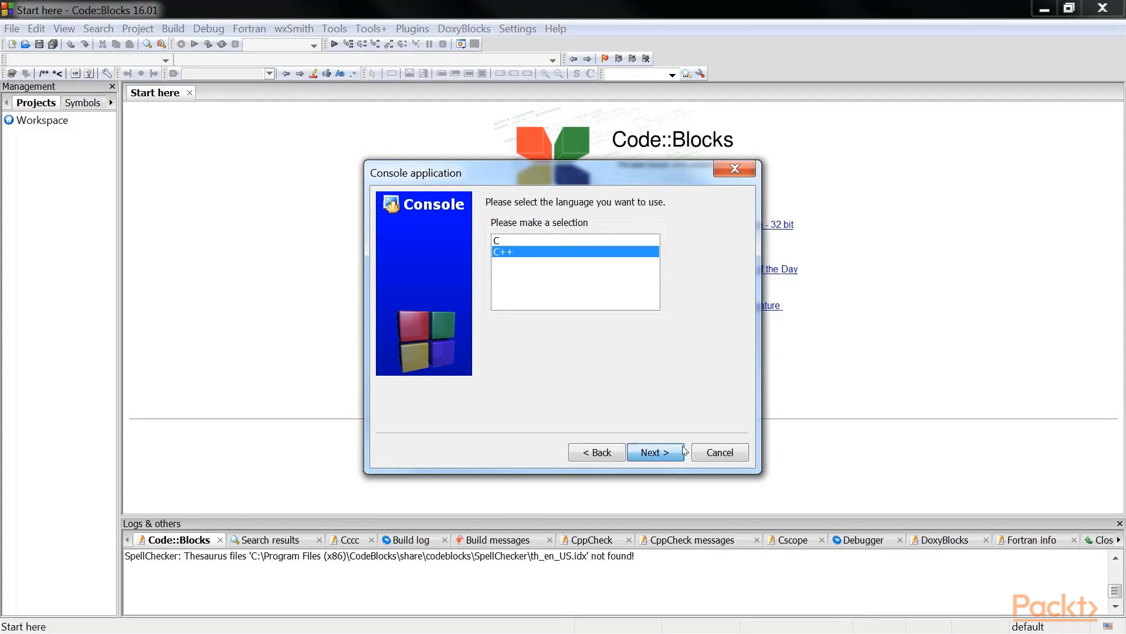
# Keep C++ as the language and enter HelloCPP as the project title.
pyautogui.click(655, 452)
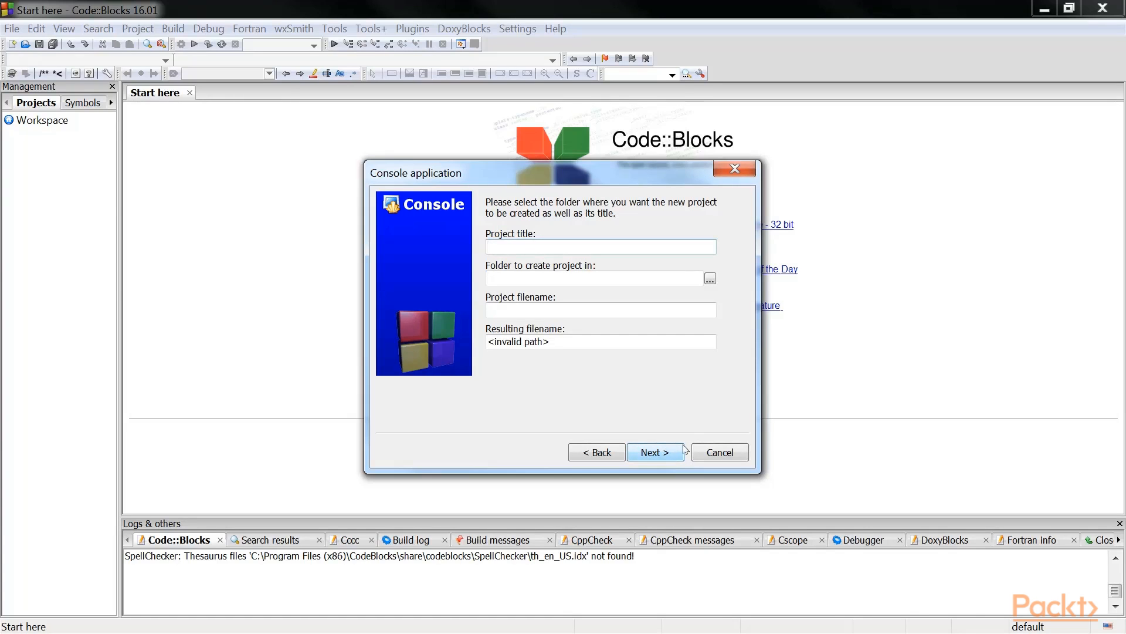
pyautogui.click(599, 247)
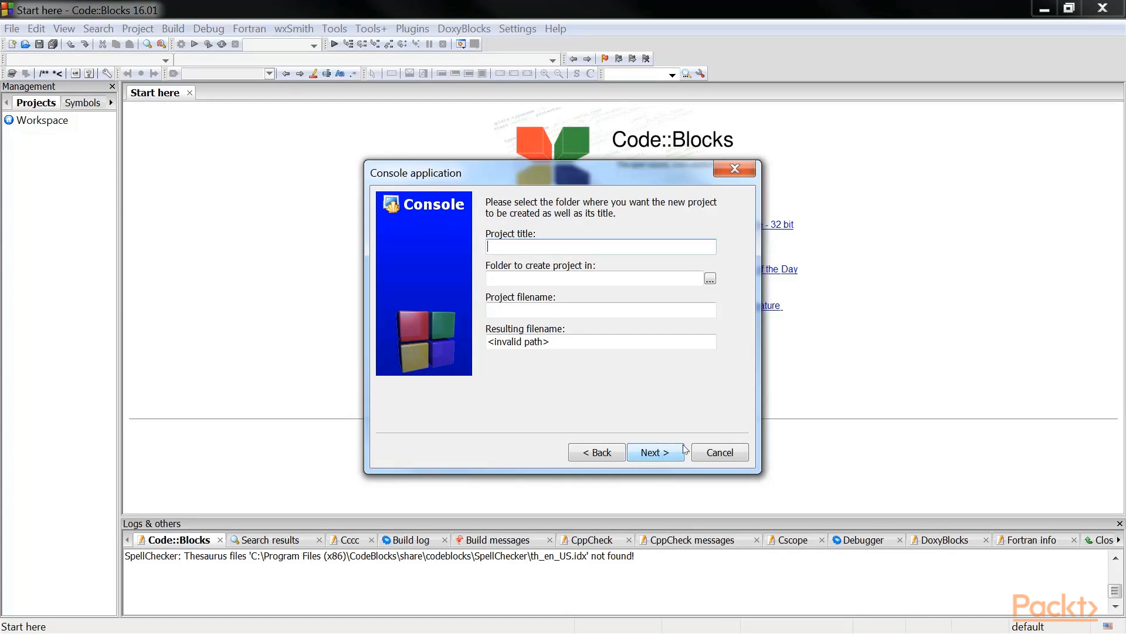
pyautogui.write('P')
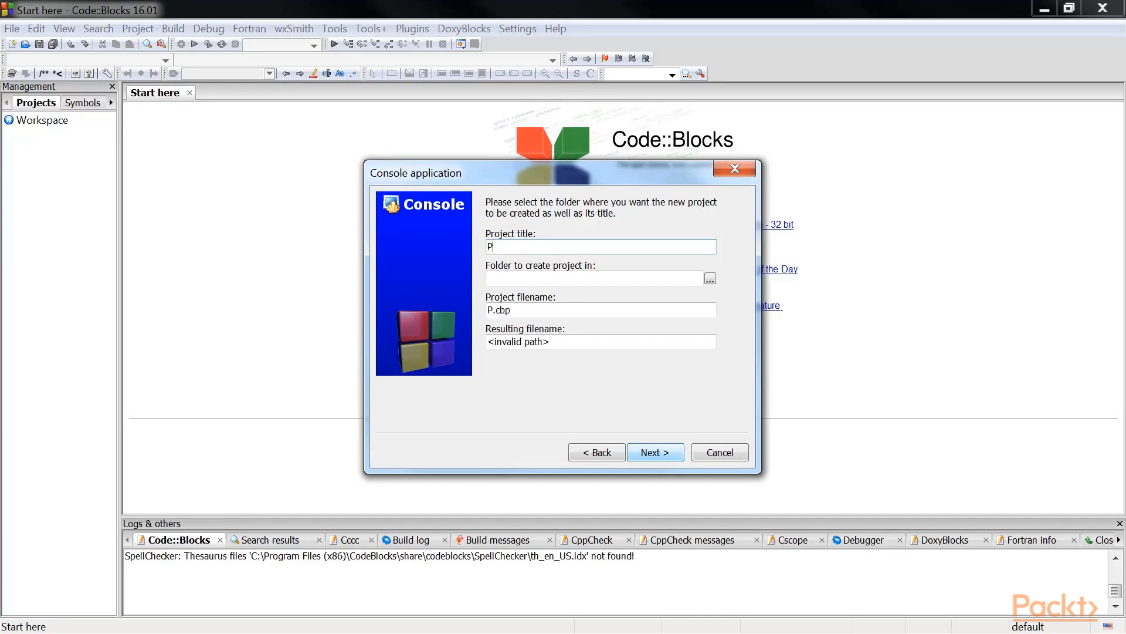
pyautogui.write('HelloC')
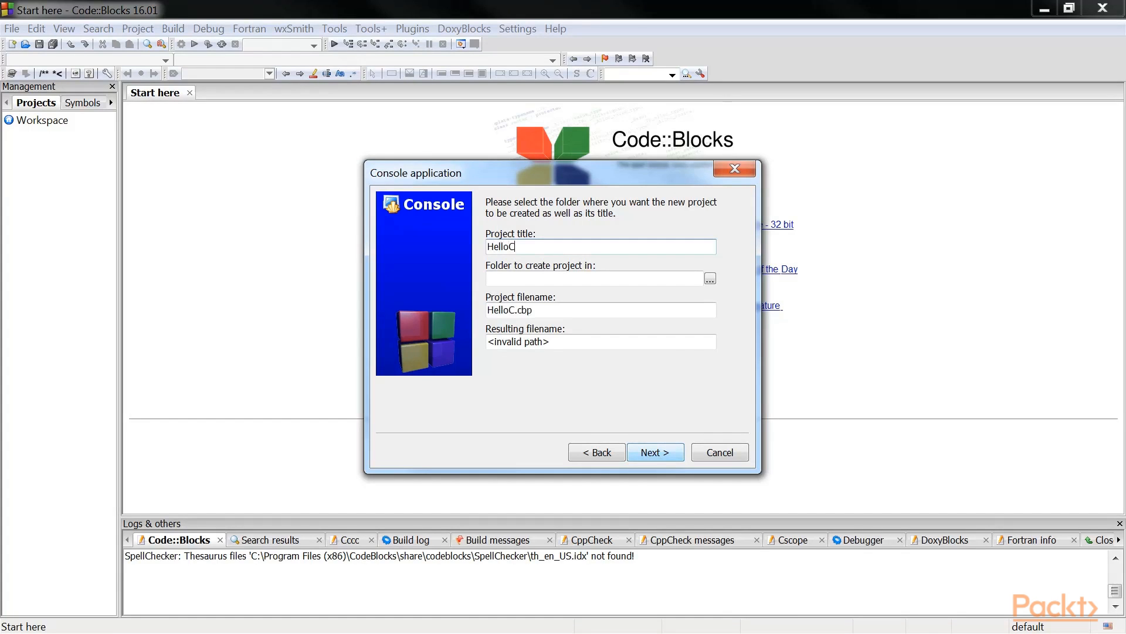
pyautogui.write('PP')
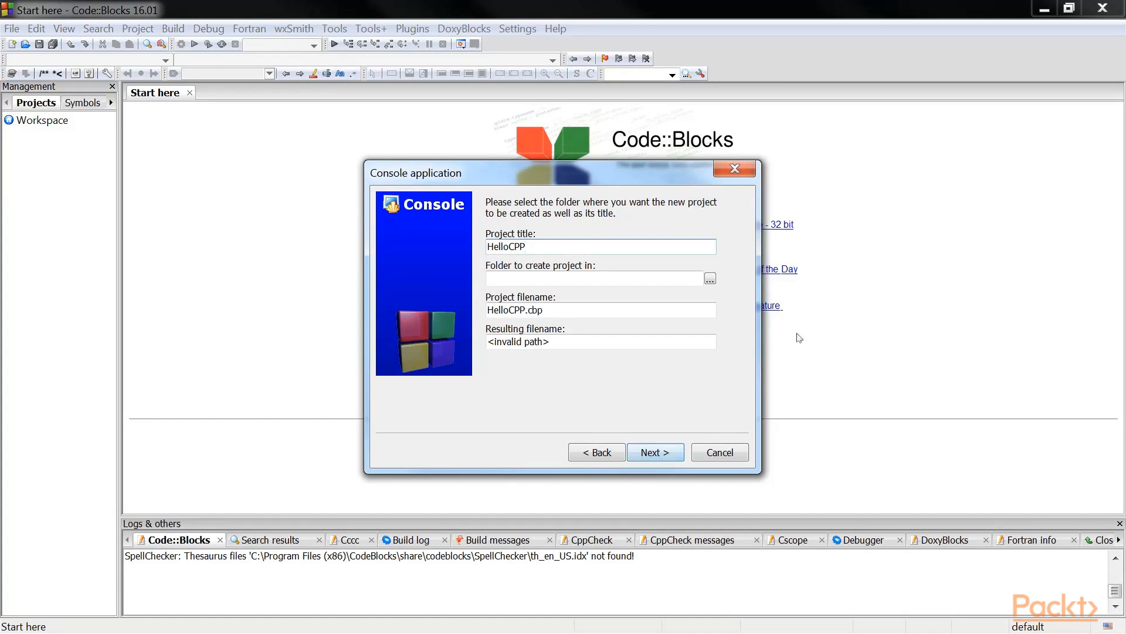
# Set the project location to D:\Projects and advance to the compiler page.
pyautogui.click(709, 278)
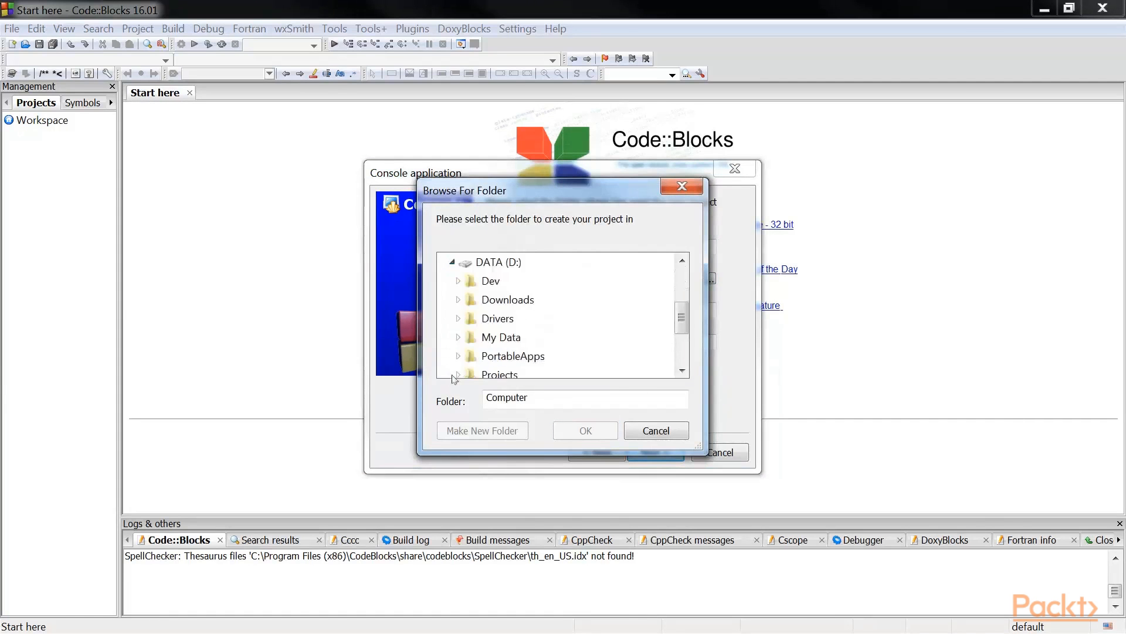
pyautogui.click(499, 375)
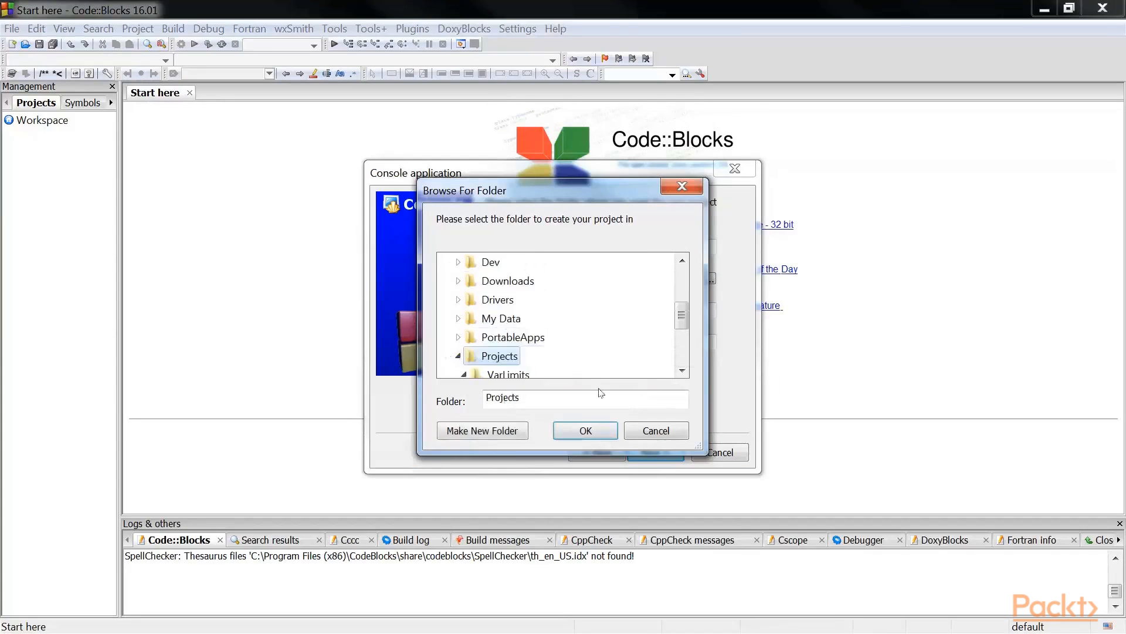
pyautogui.click(584, 430)
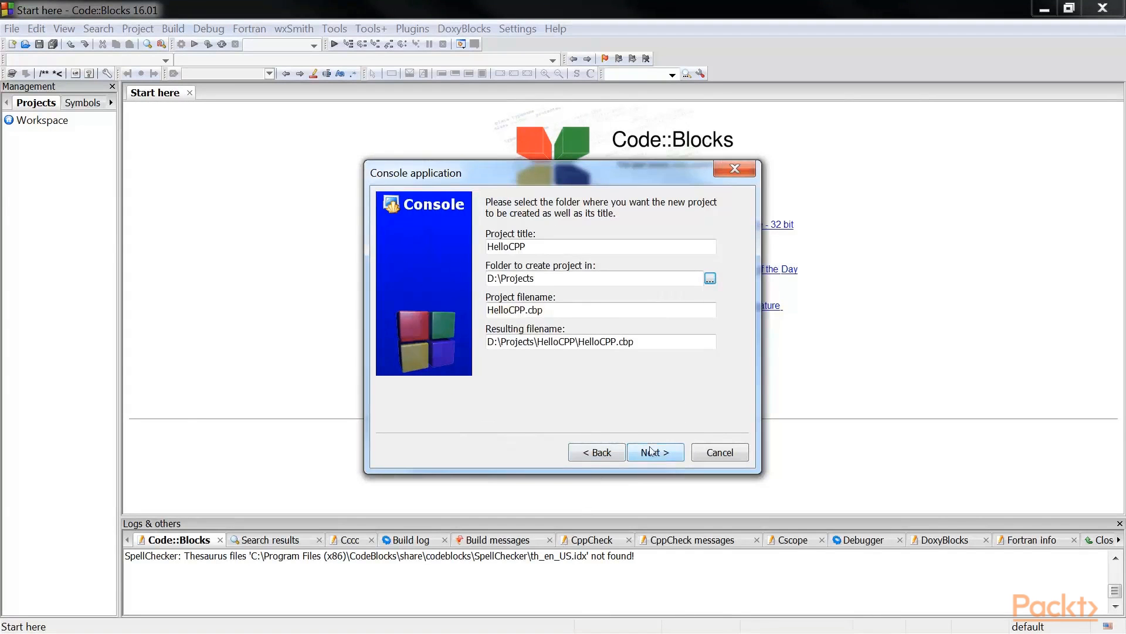
pyautogui.click(654, 452)
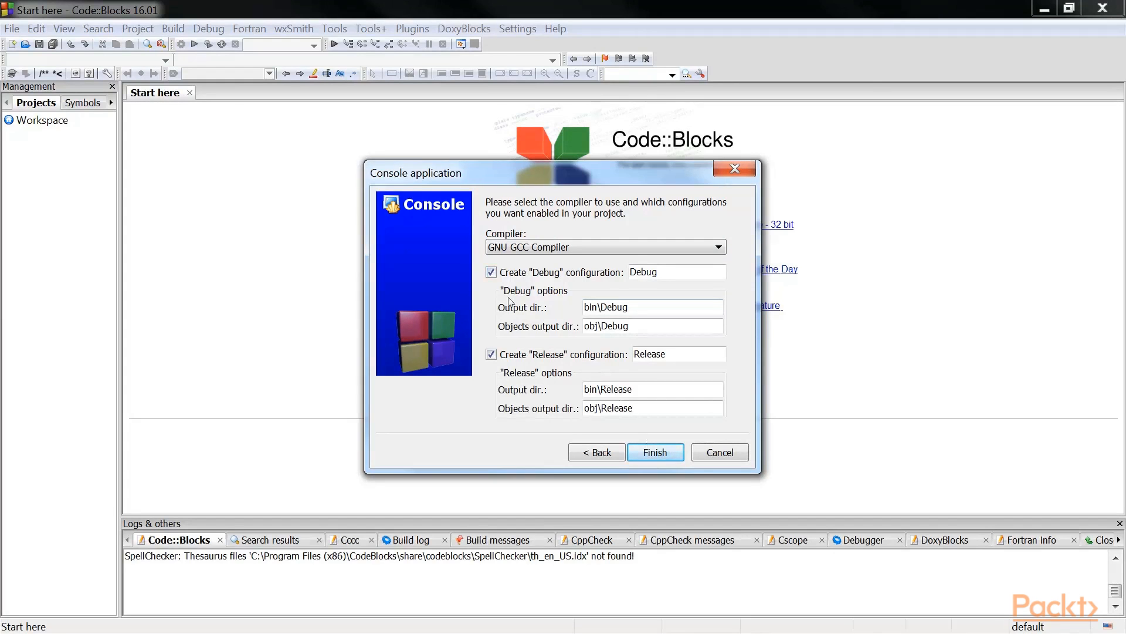
pyautogui.moveTo(655, 452)
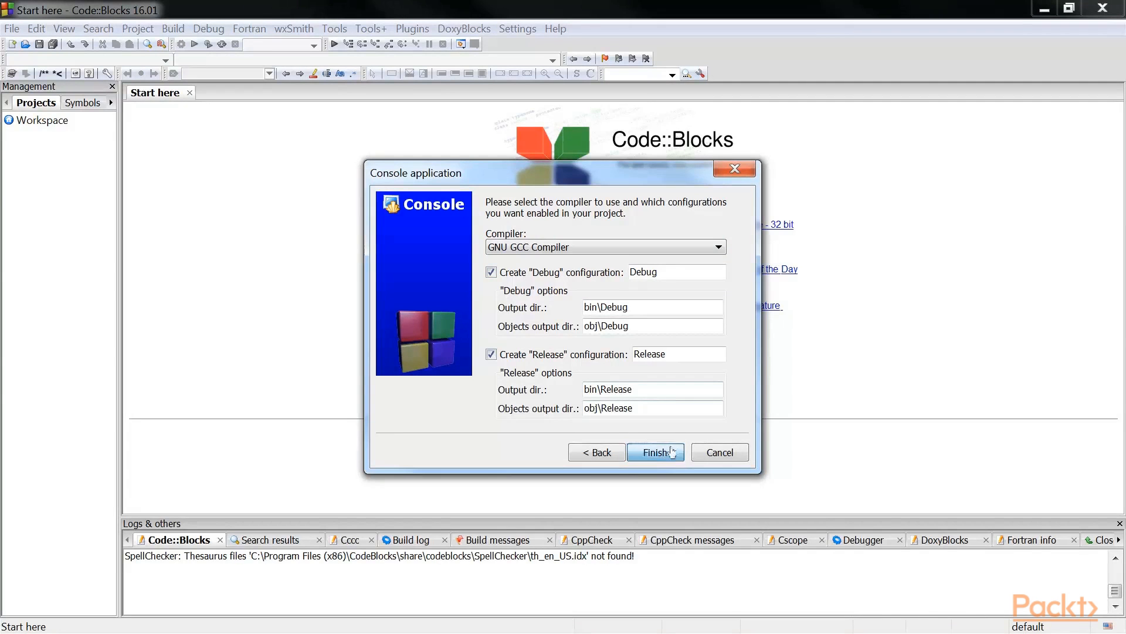
# Finish the wizard, expand Sources and open main.cpp in the editor.
pyautogui.click(654, 452)
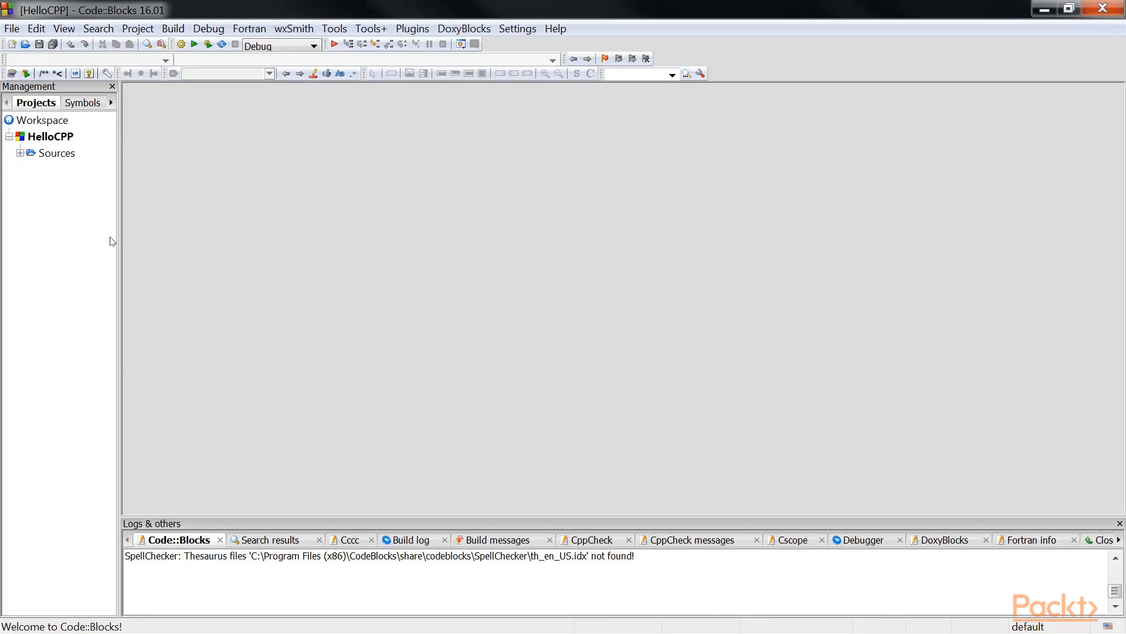
pyautogui.moveTo(18, 164)
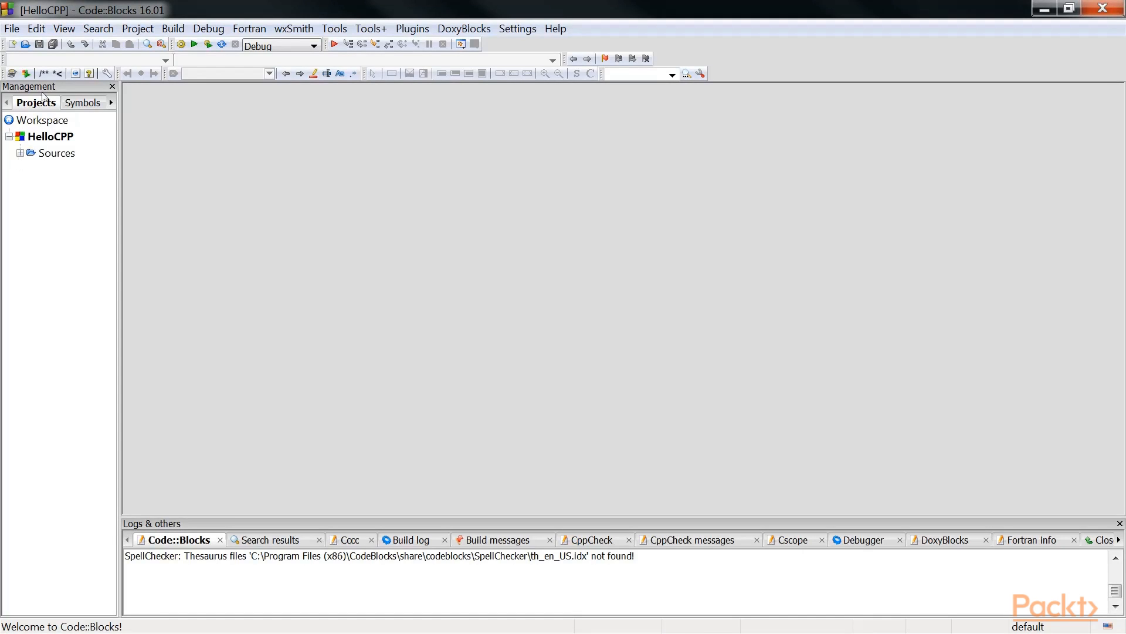
pyautogui.click(21, 152)
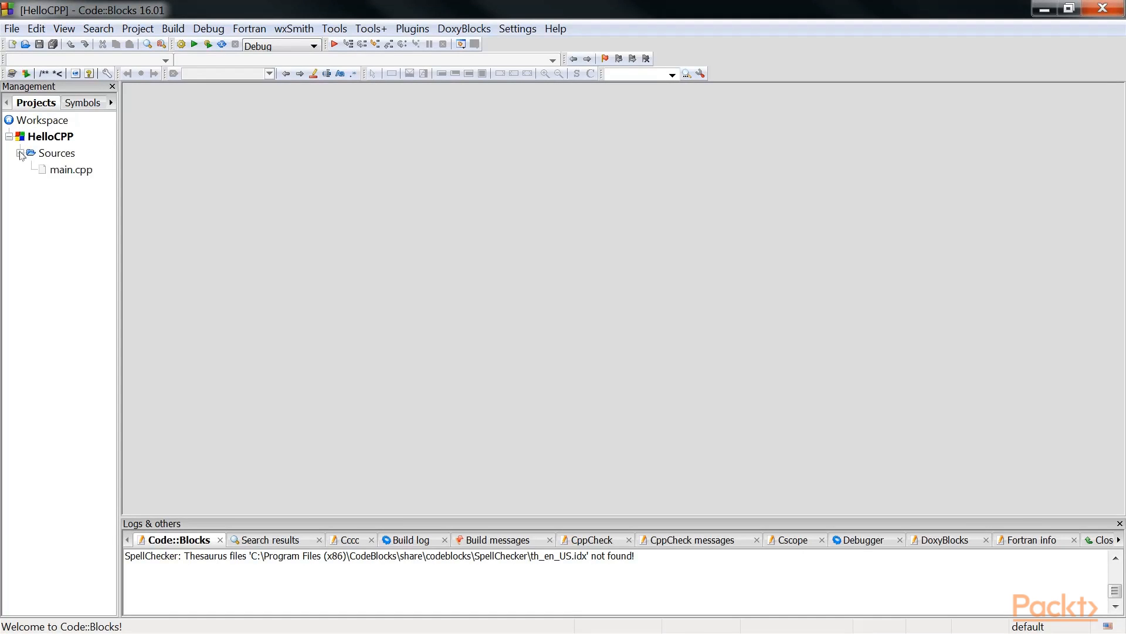
pyautogui.moveTo(90, 173)
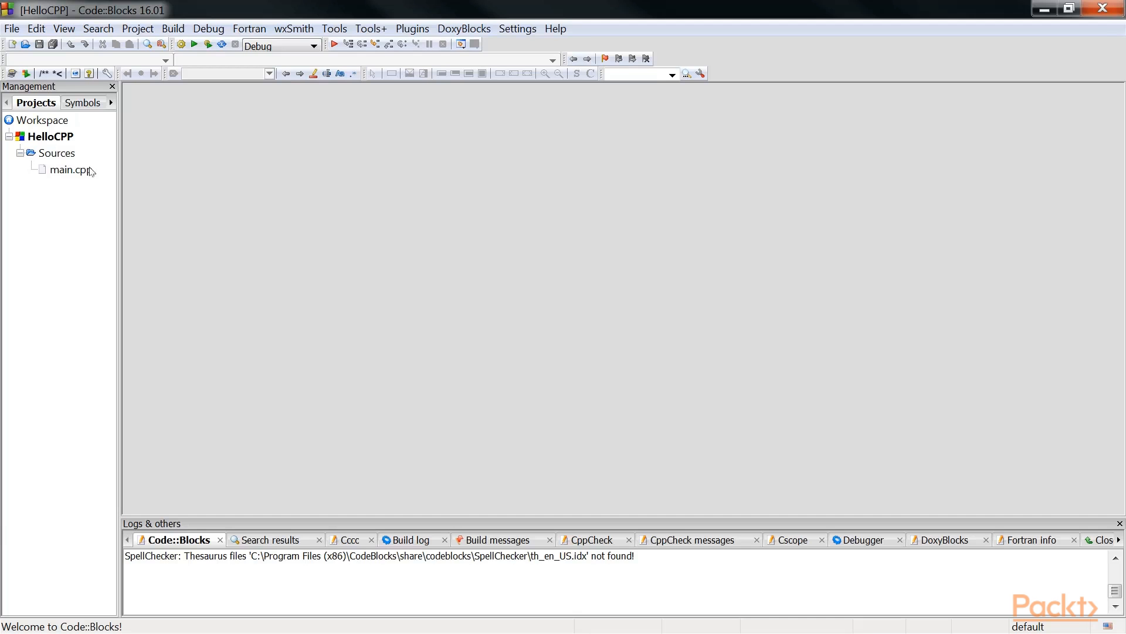
pyautogui.click(70, 170)
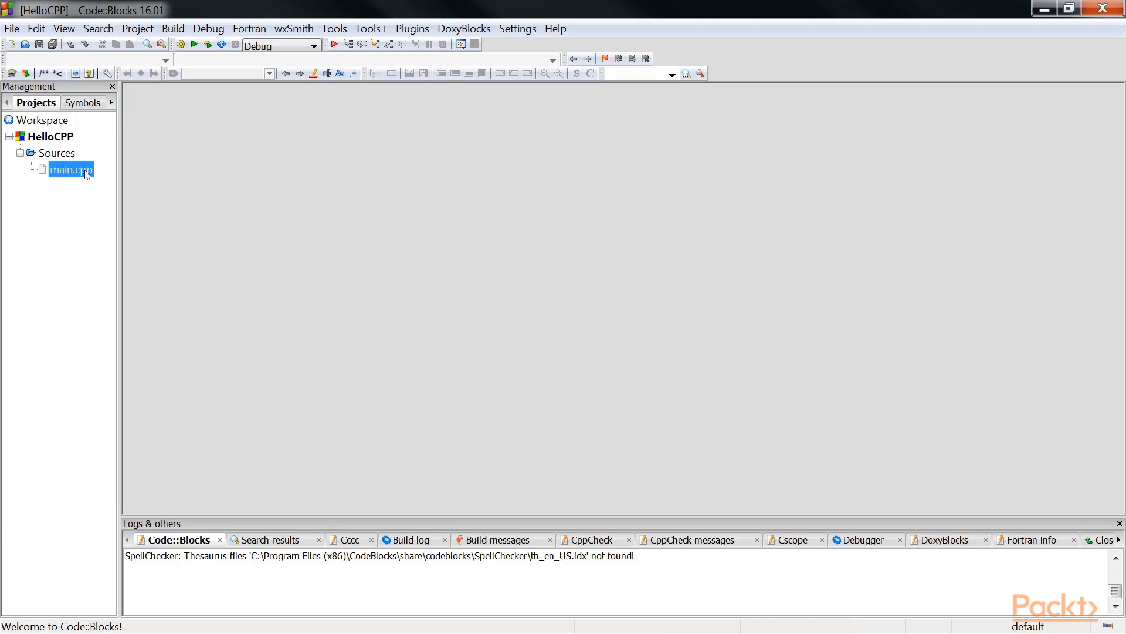
pyautogui.doubleClick(71, 169)
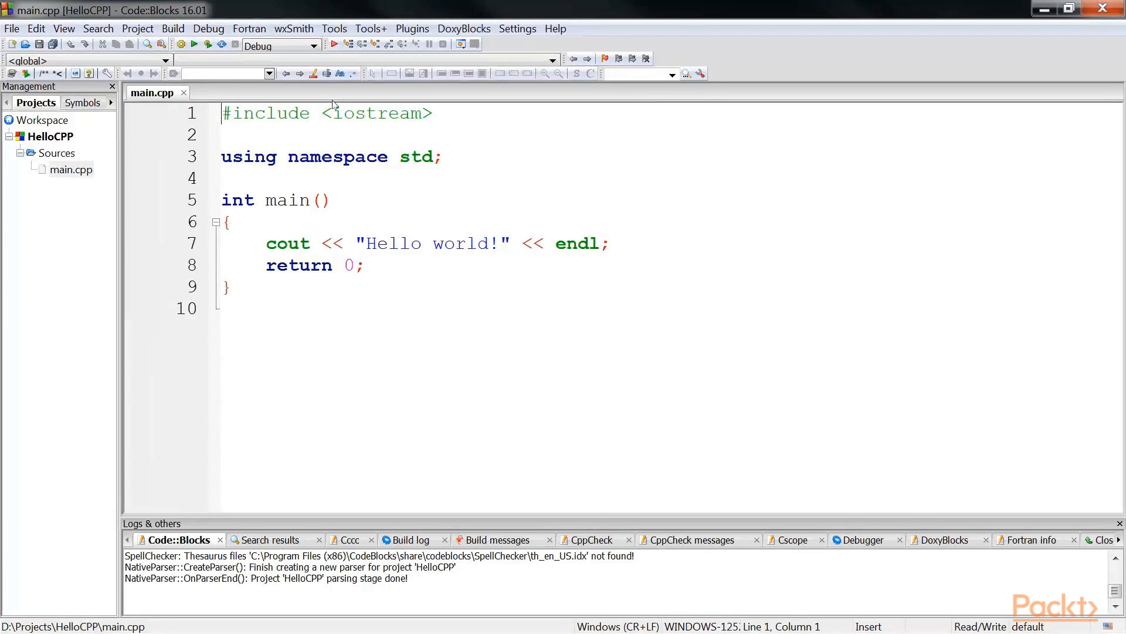
pyautogui.moveTo(340, 116)
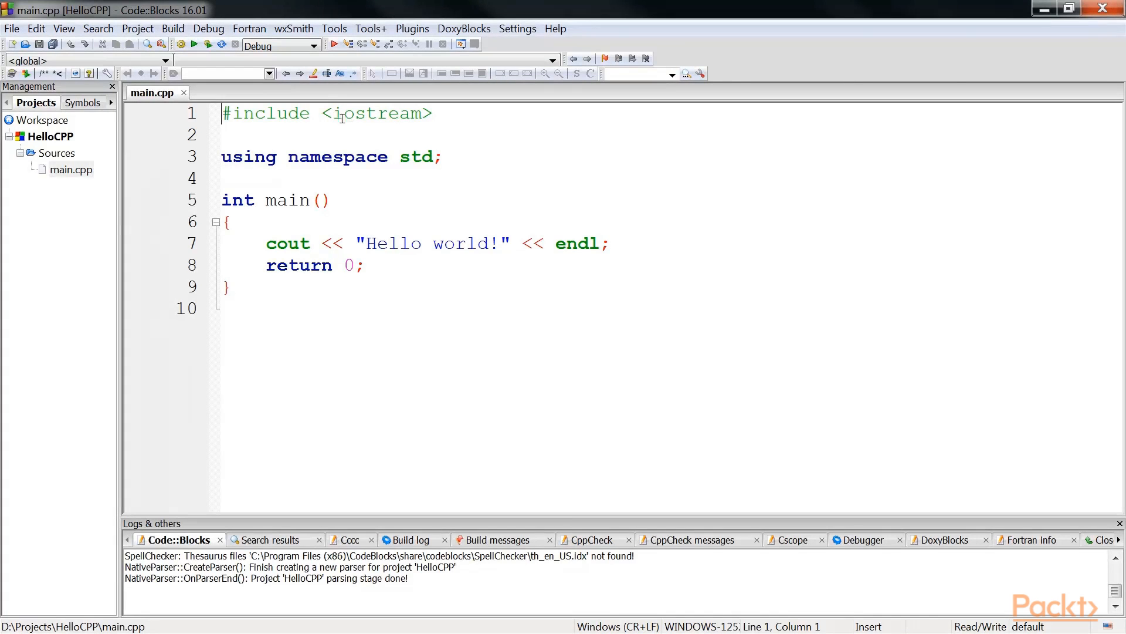
pyautogui.doubleClick(374, 113)
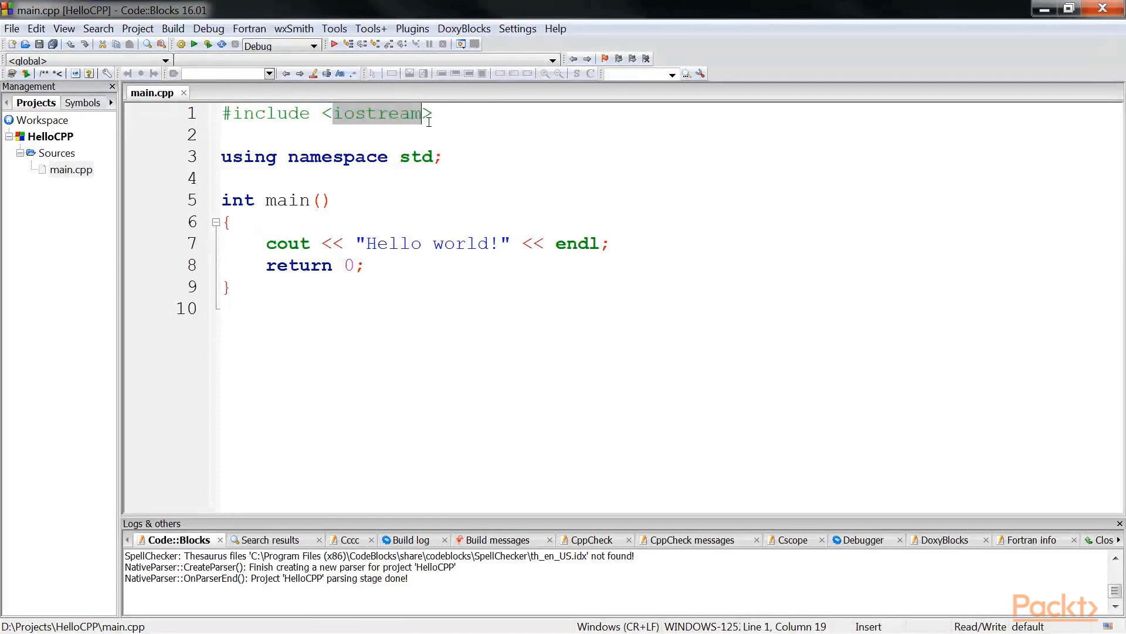
pyautogui.moveTo(416, 124)
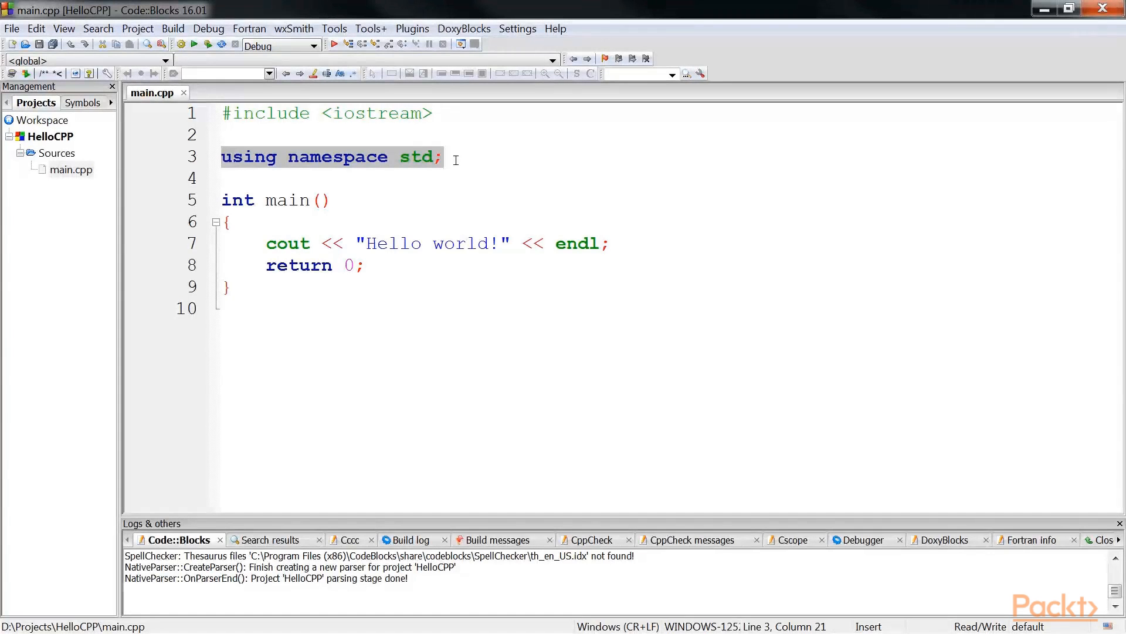
pyautogui.click(224, 199)
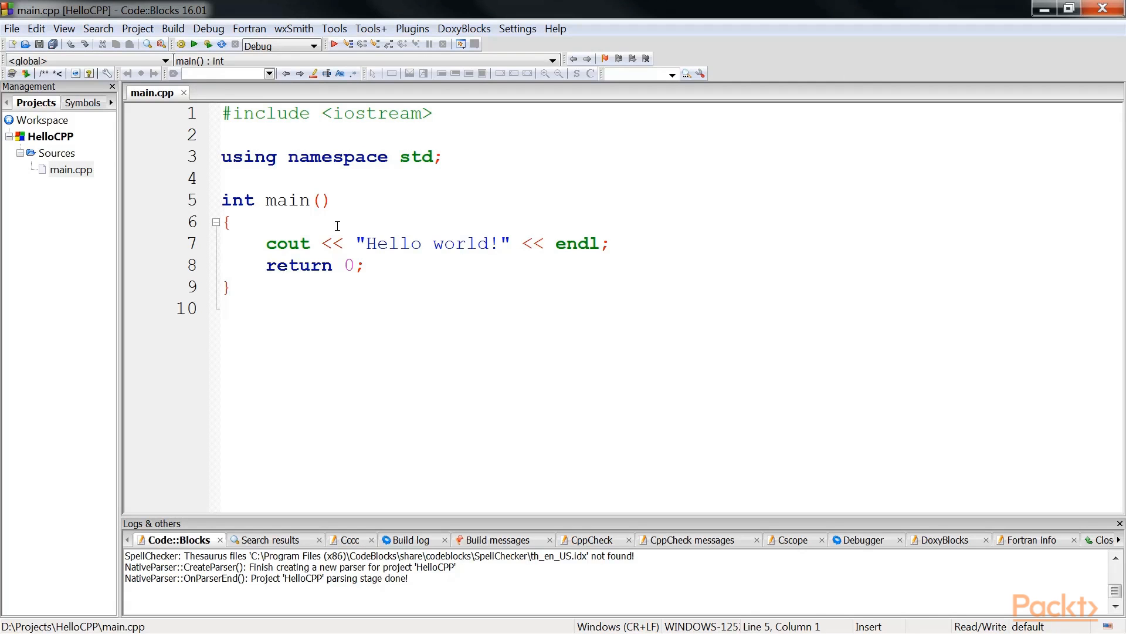
pyautogui.click(221, 200)
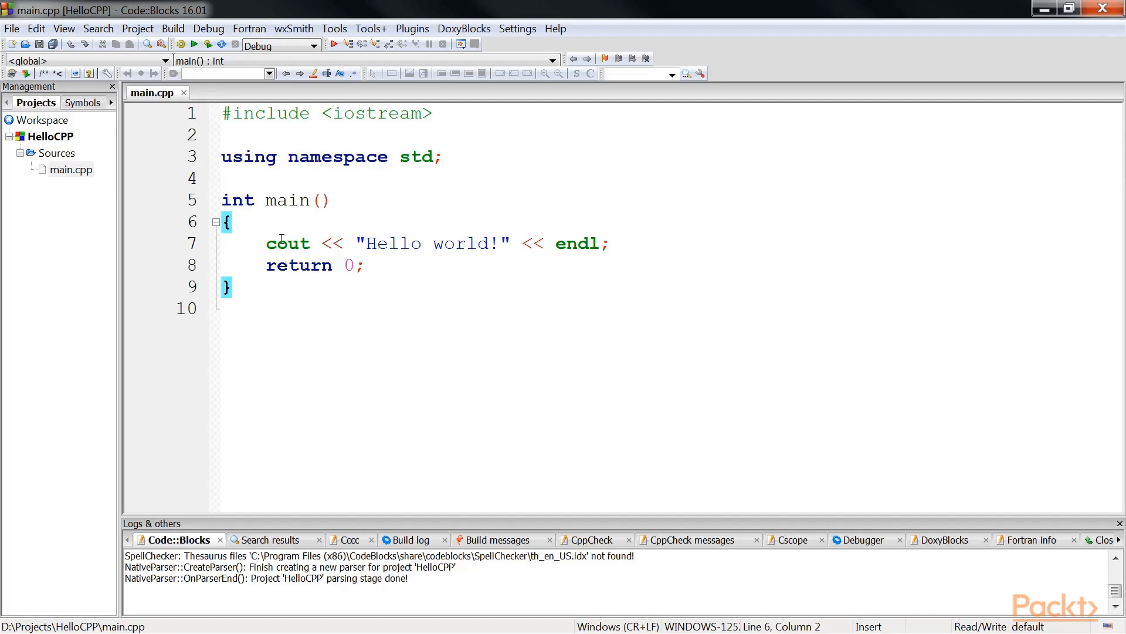
pyautogui.click(268, 243)
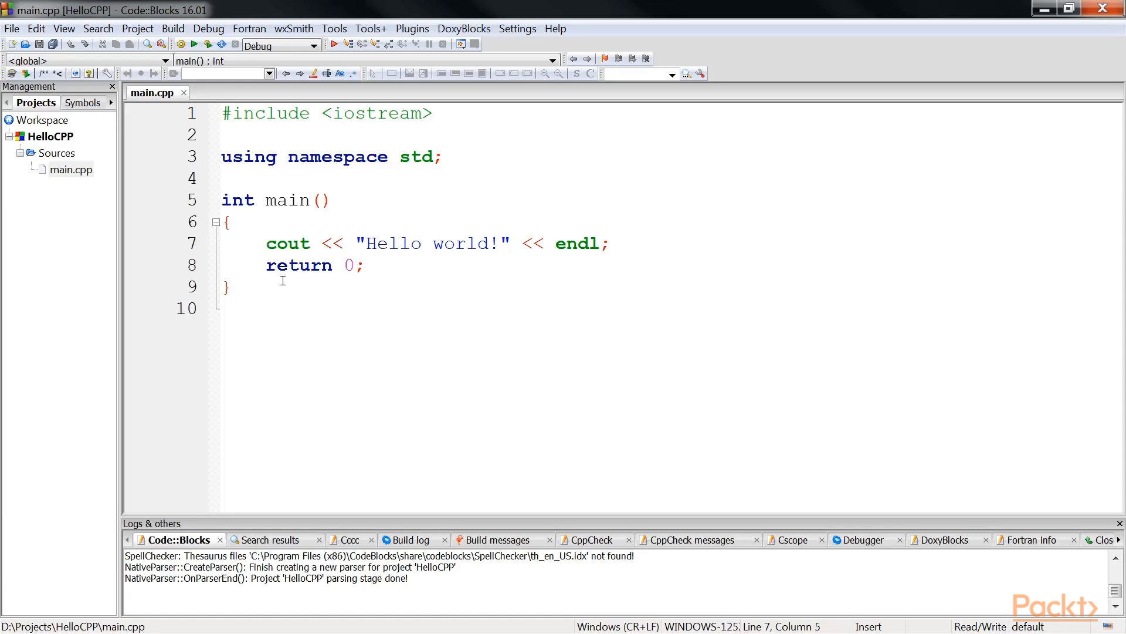
pyautogui.moveTo(434, 228)
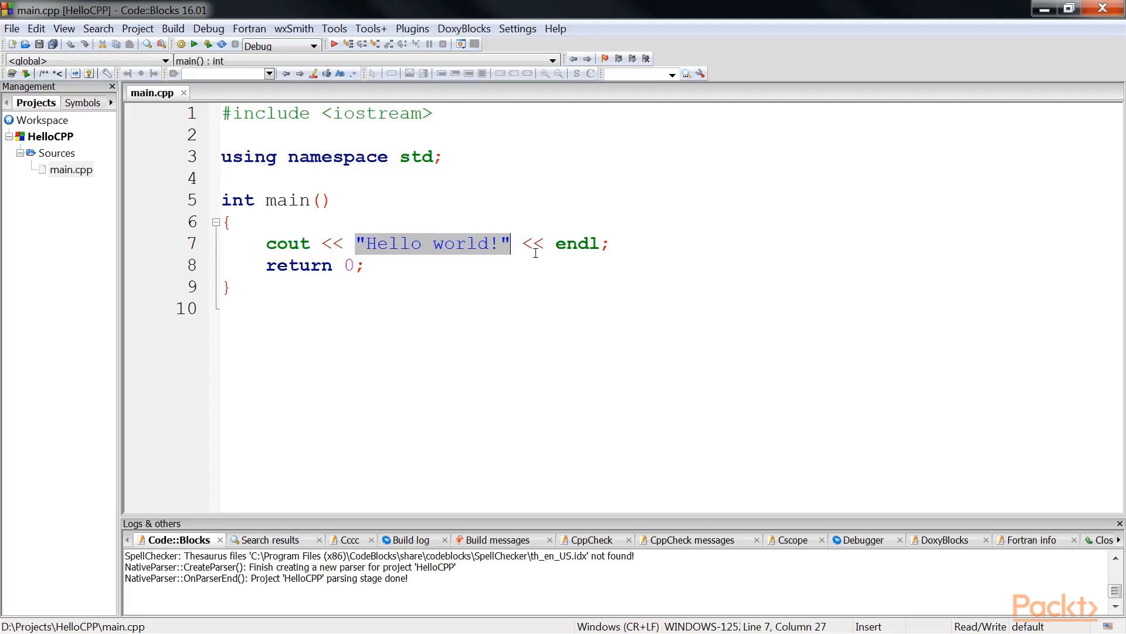
pyautogui.click(521, 243)
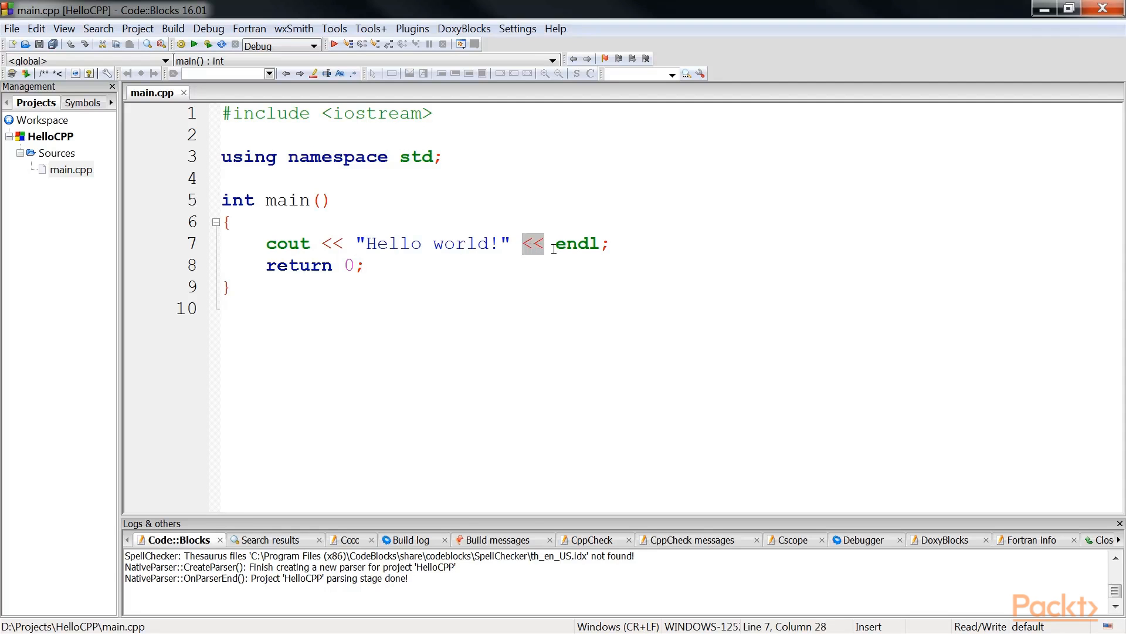
pyautogui.click(556, 244)
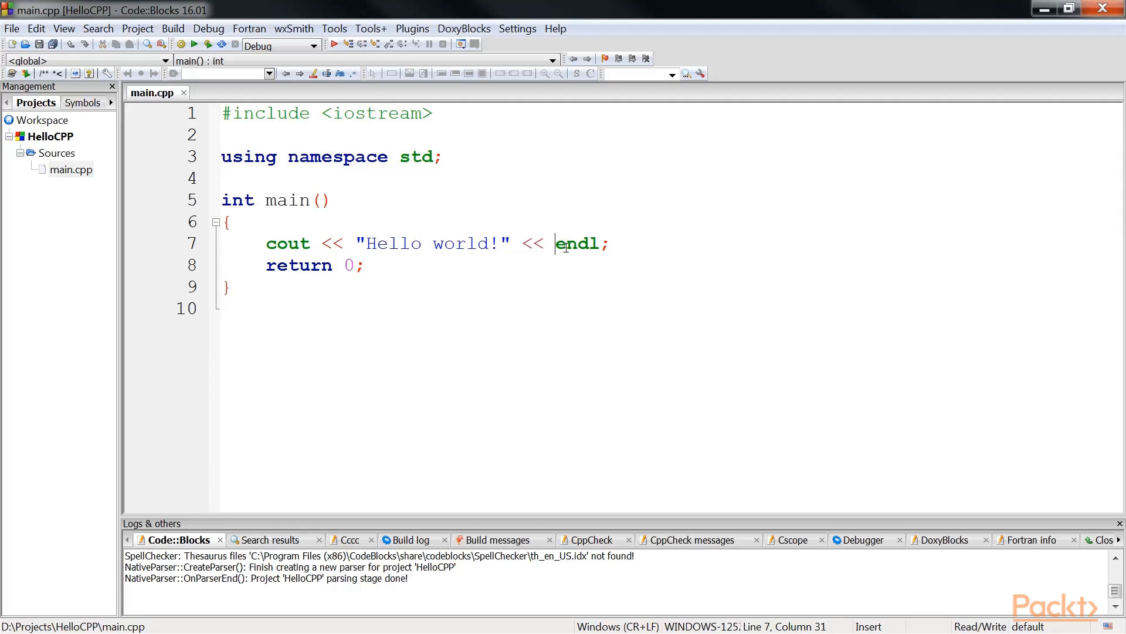
pyautogui.doubleClick(577, 243)
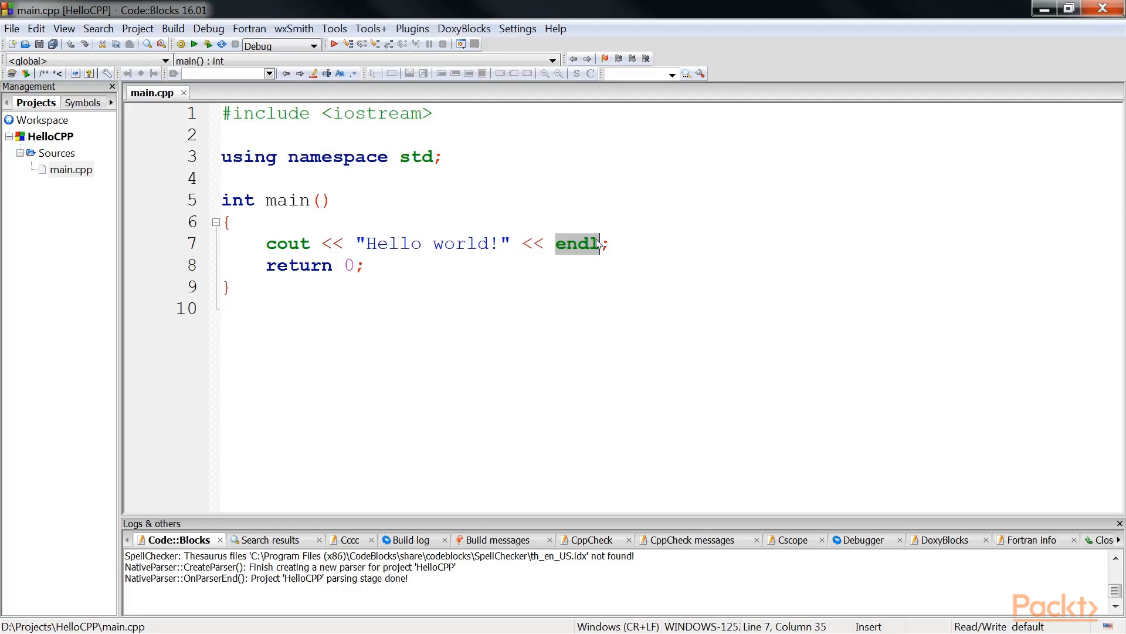
pyautogui.moveTo(579, 243)
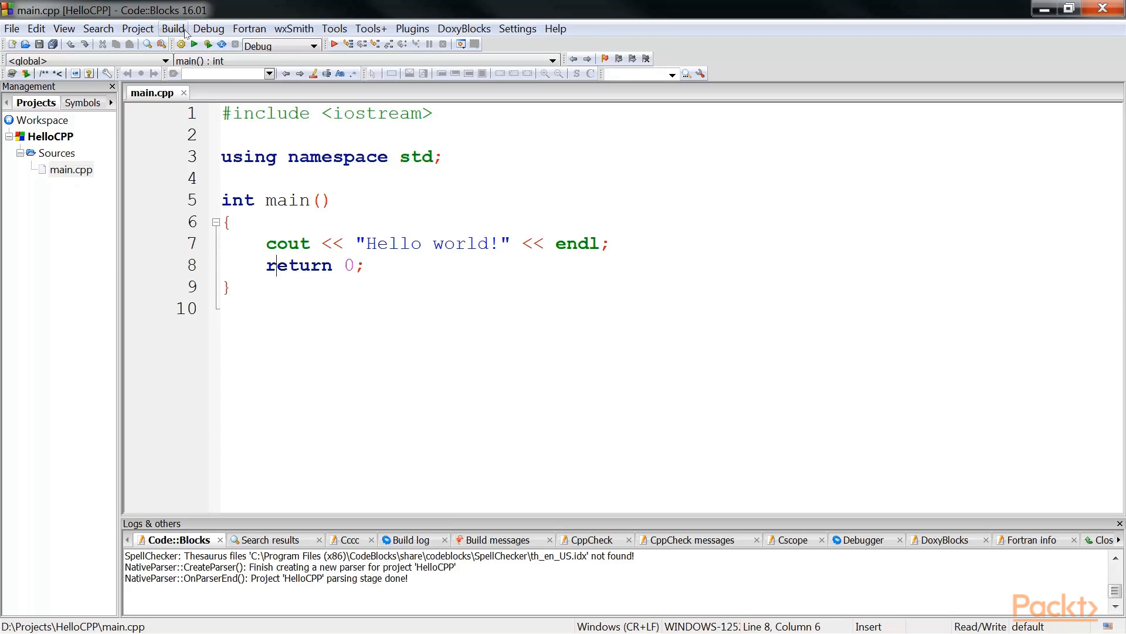
# Build HelloCPP and select the compiler command in the build log.
pyautogui.click(172, 29)
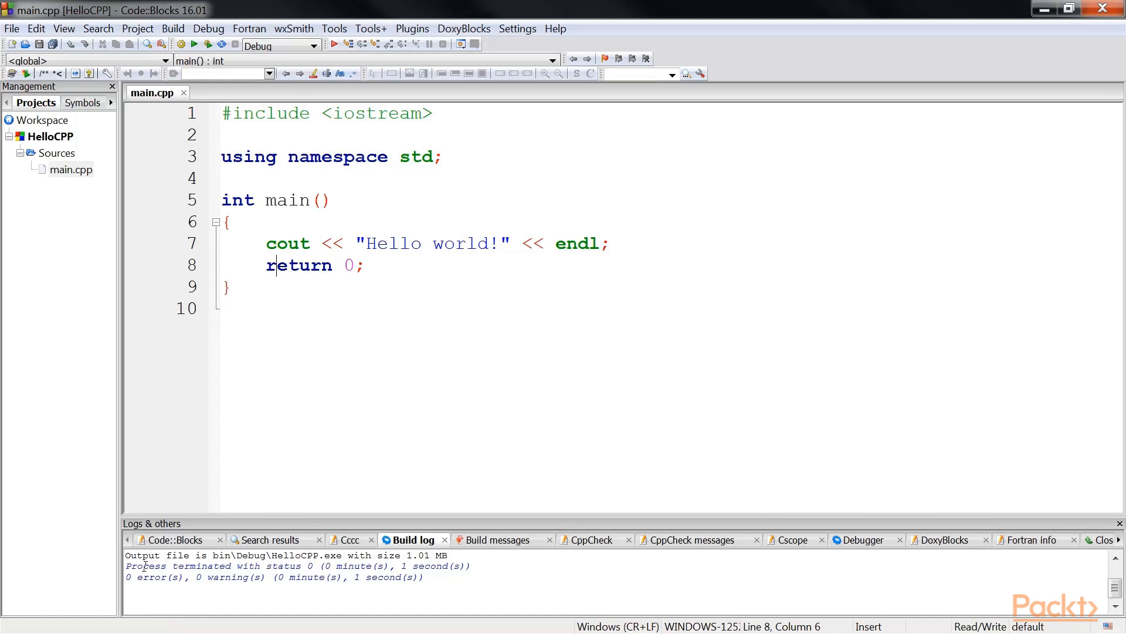
pyautogui.doubleClick(141, 555)
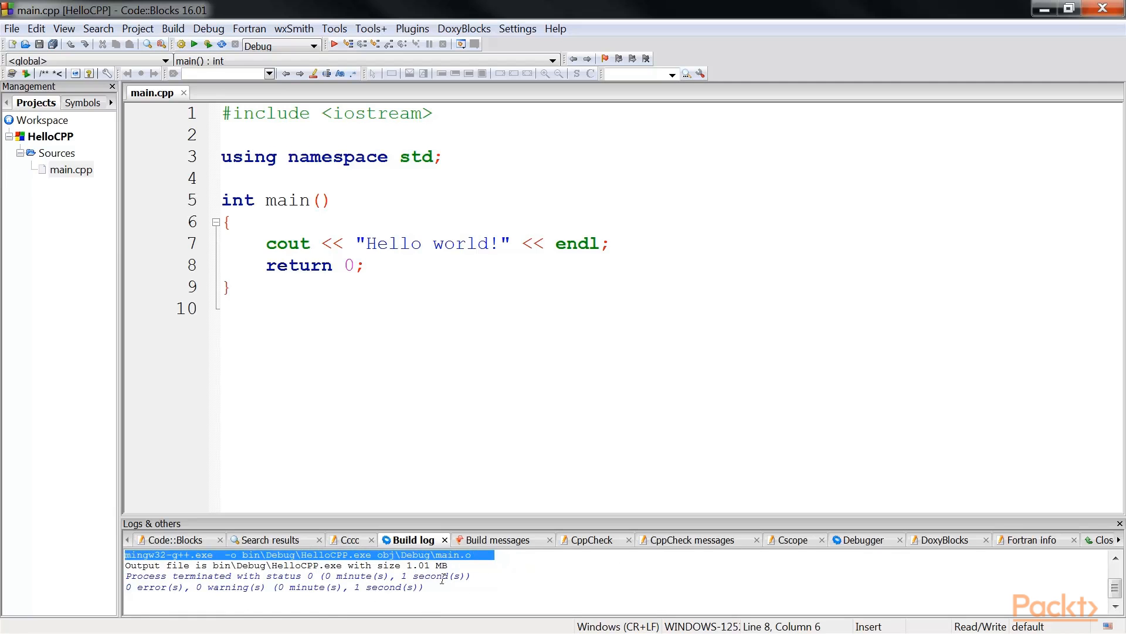
pyautogui.moveTo(318, 630)
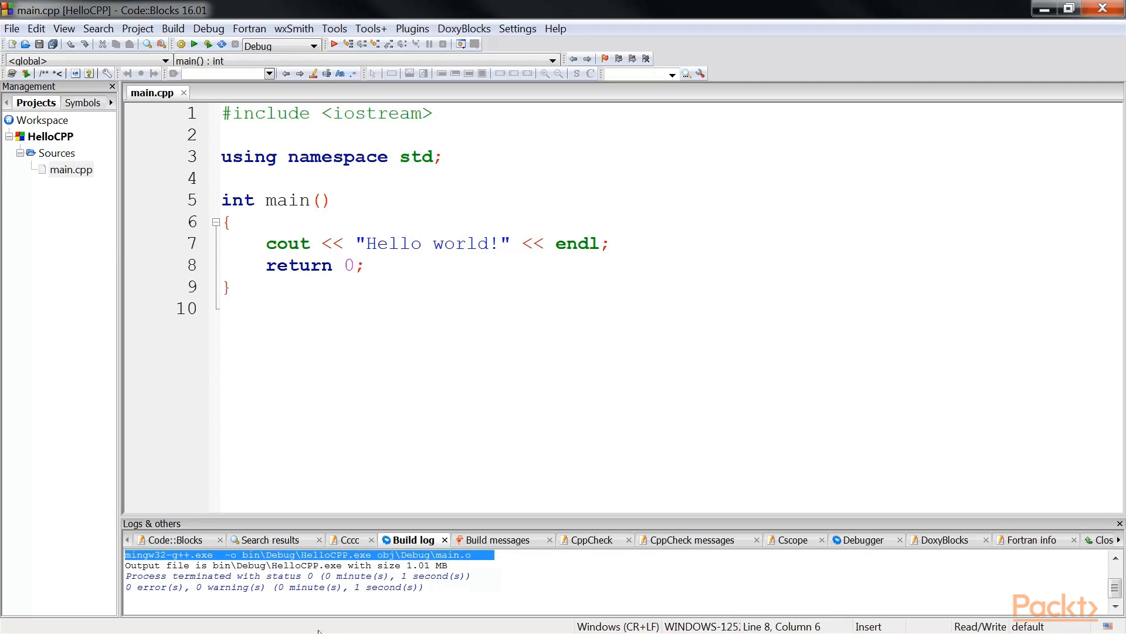
pyautogui.moveTo(218, 321)
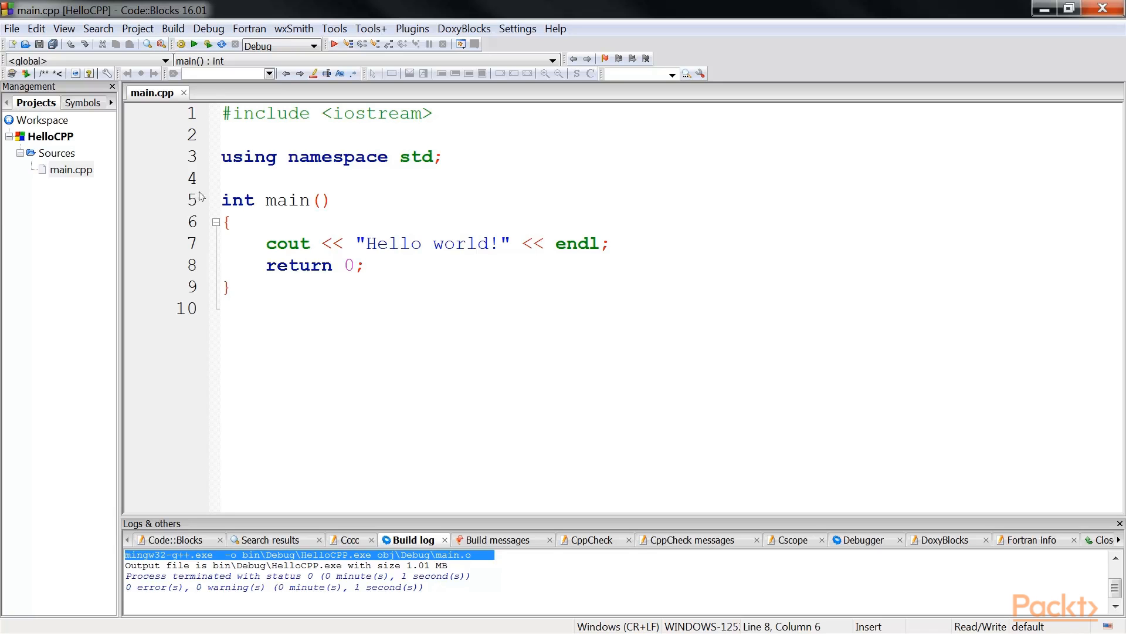
# Run the built HelloCPP program from the Build menu.
pyautogui.click(194, 44)
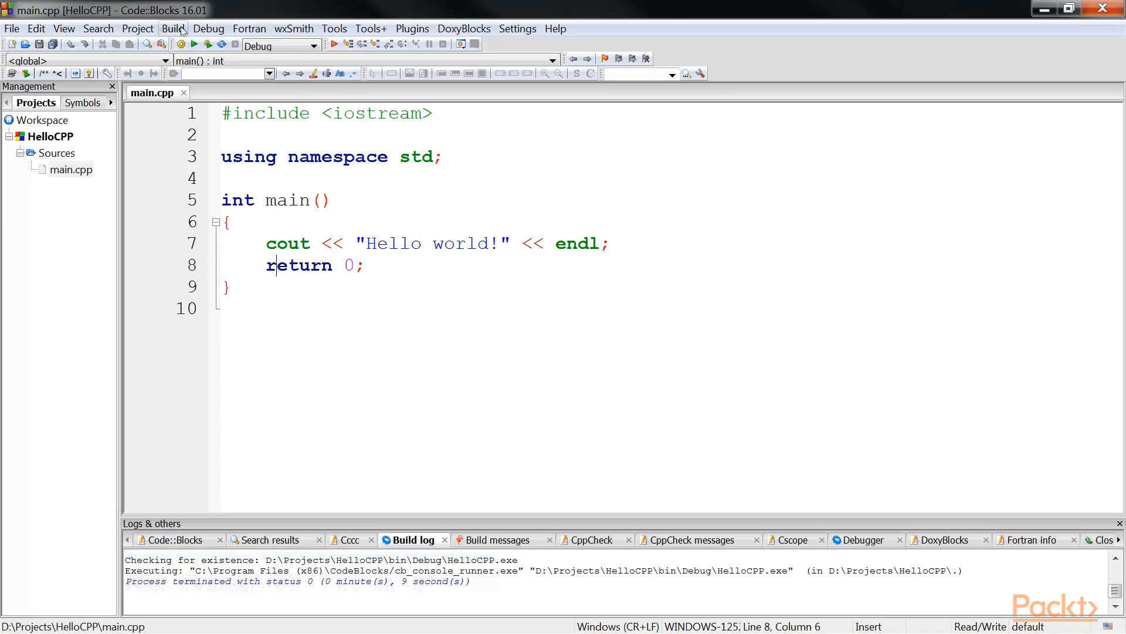
pyautogui.click(173, 28)
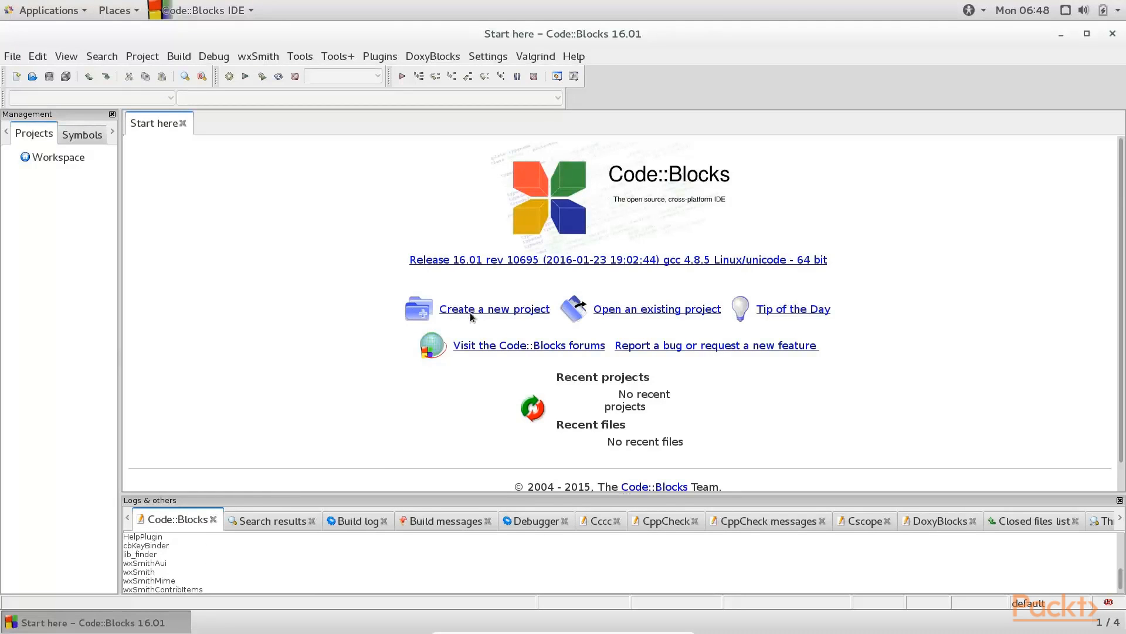
# Create the C++ console project titled HelloCPP, accepting the default GCC Debug/Release settings.
pyautogui.click(493, 308)
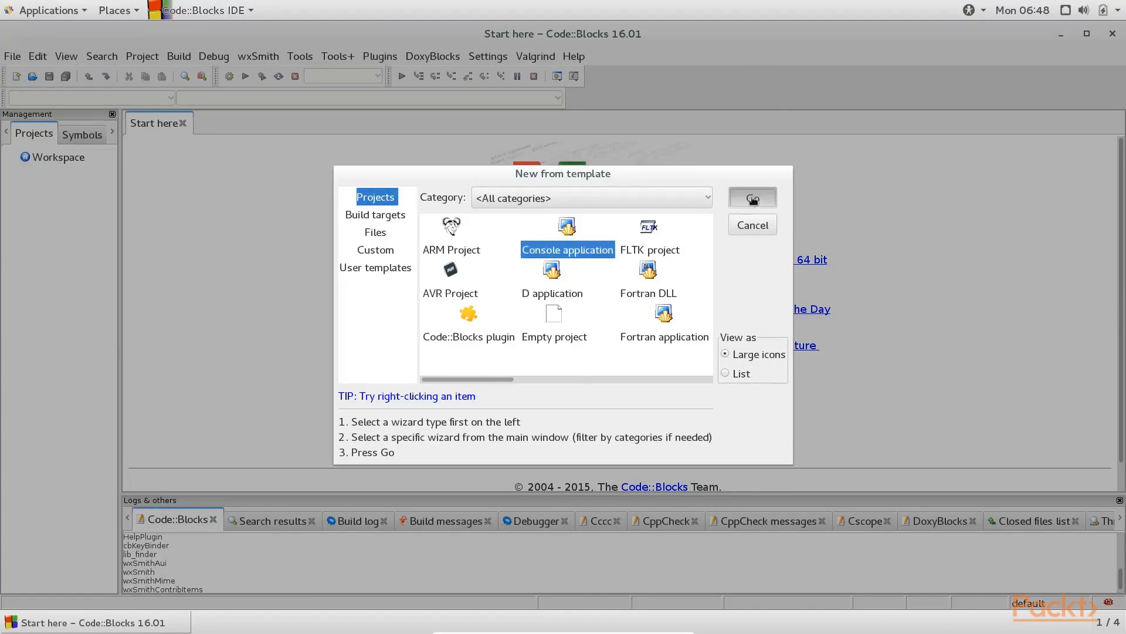
pyautogui.click(752, 198)
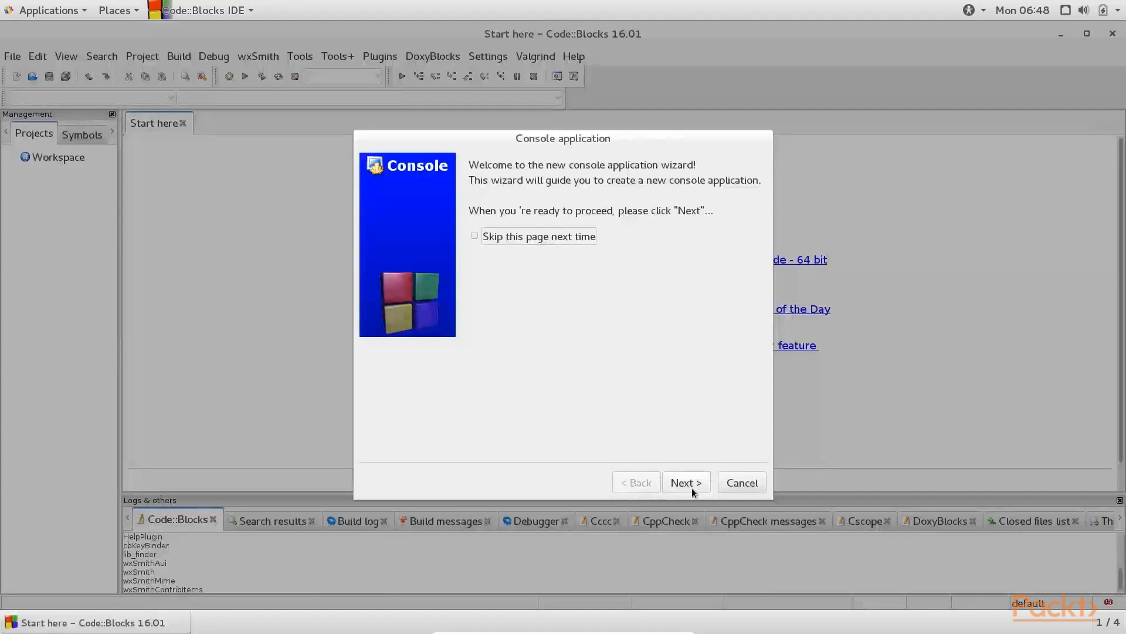
pyautogui.click(684, 482)
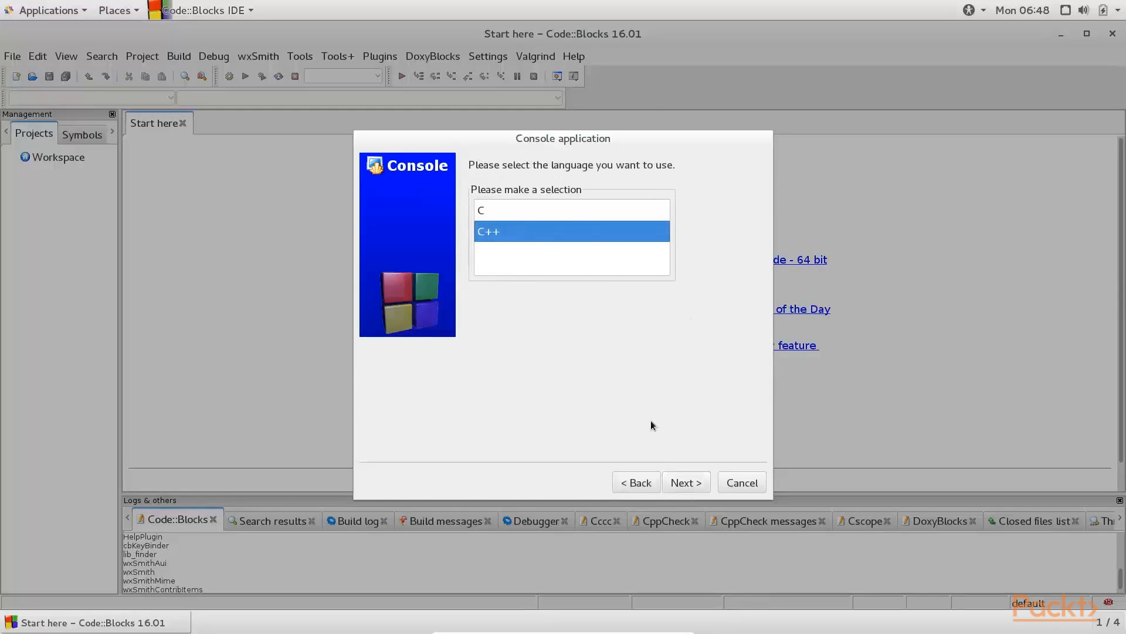
pyautogui.moveTo(684, 482)
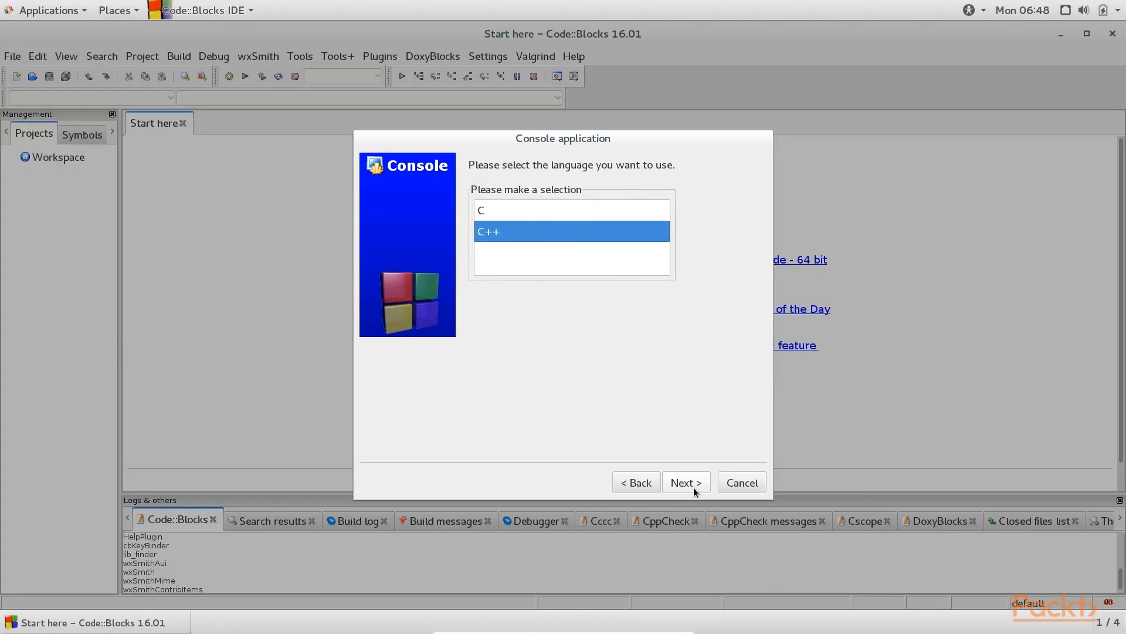
pyautogui.click(684, 482)
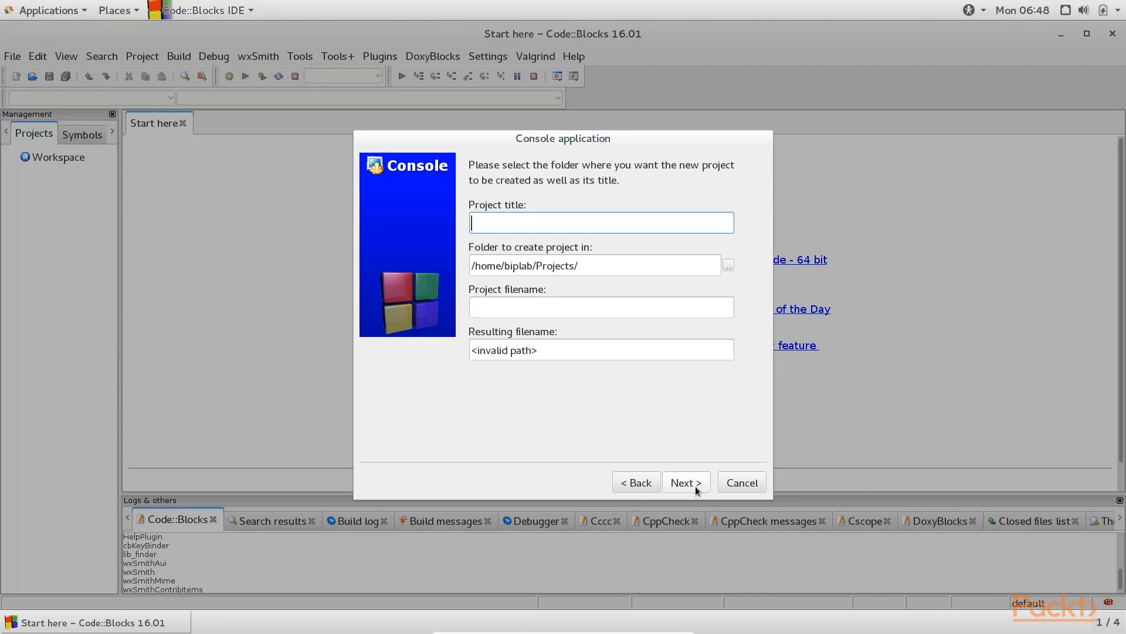
pyautogui.write('HelloC')
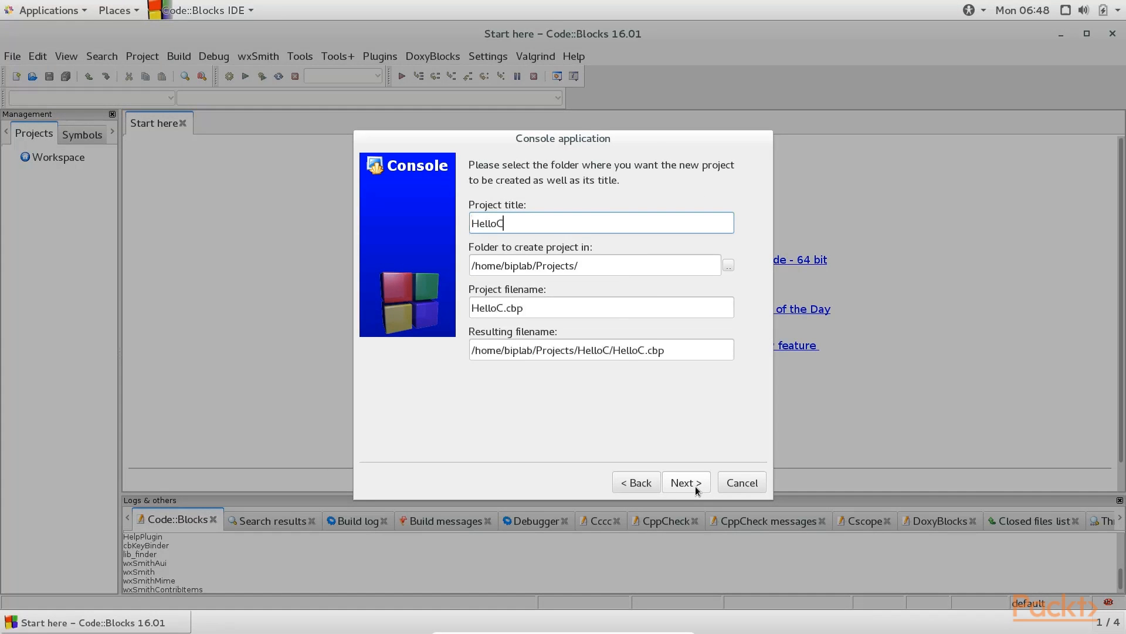
pyautogui.write('PP')
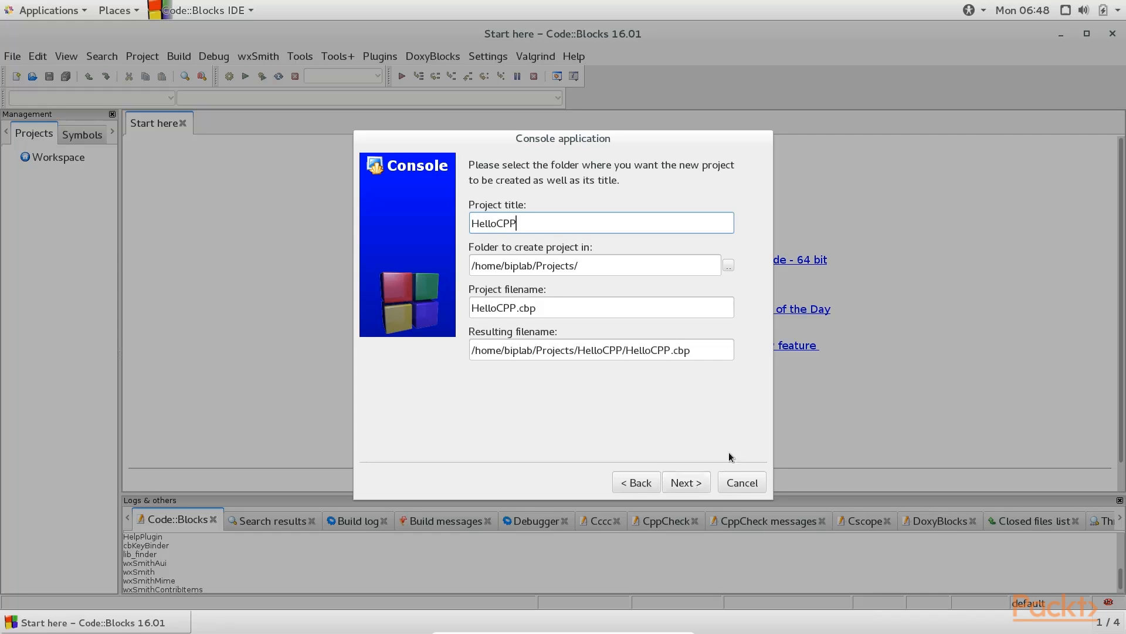
pyautogui.moveTo(589, 380)
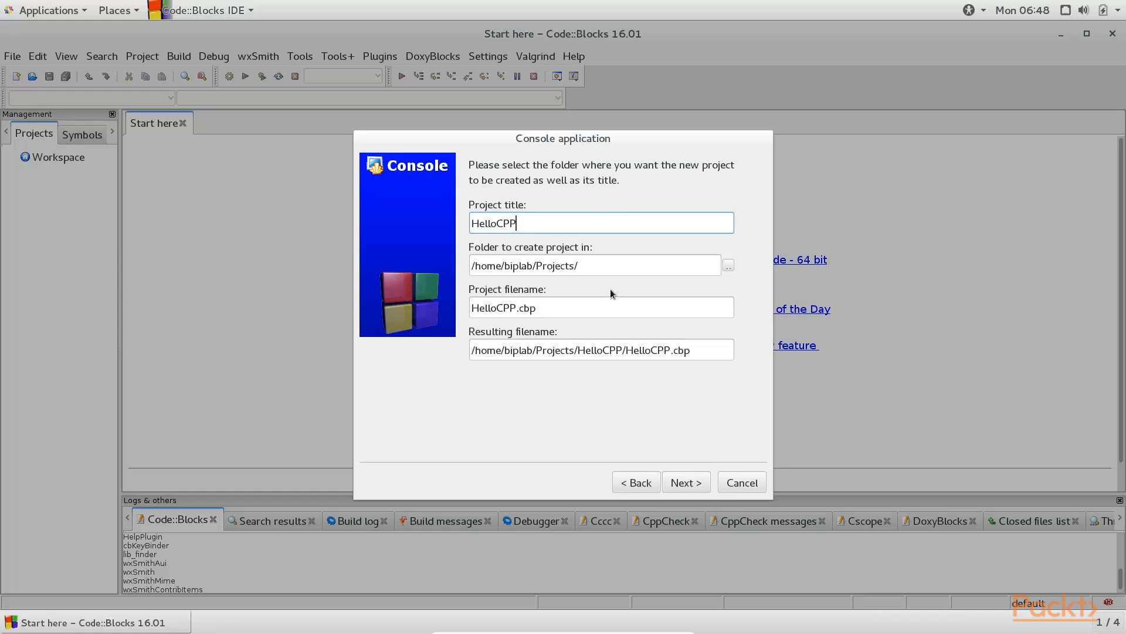
pyautogui.moveTo(685, 482)
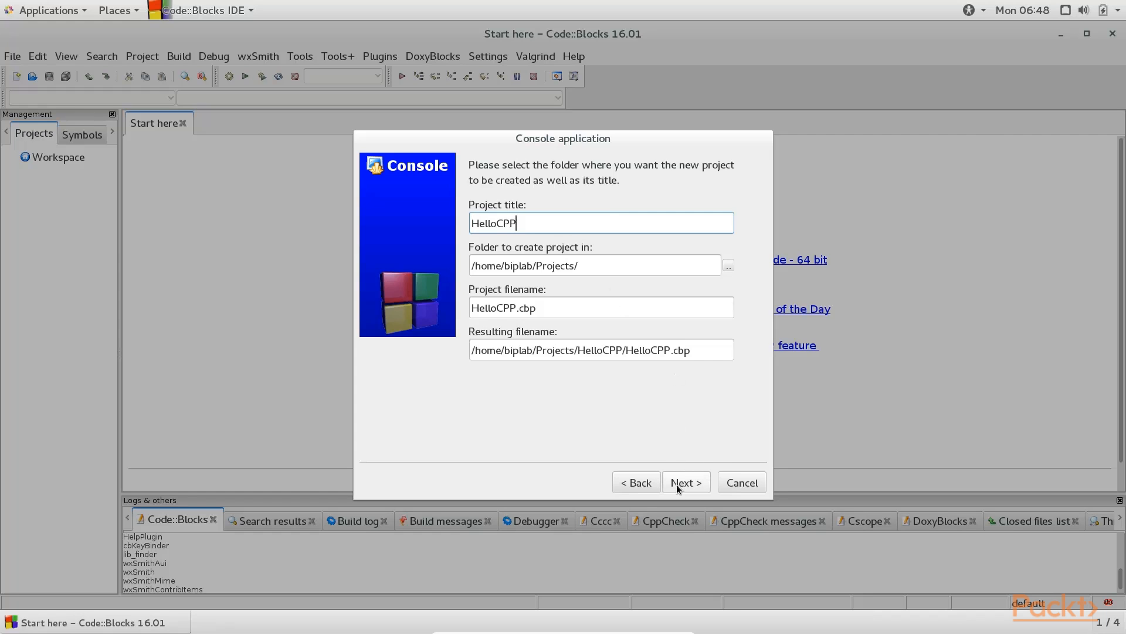
pyautogui.click(681, 483)
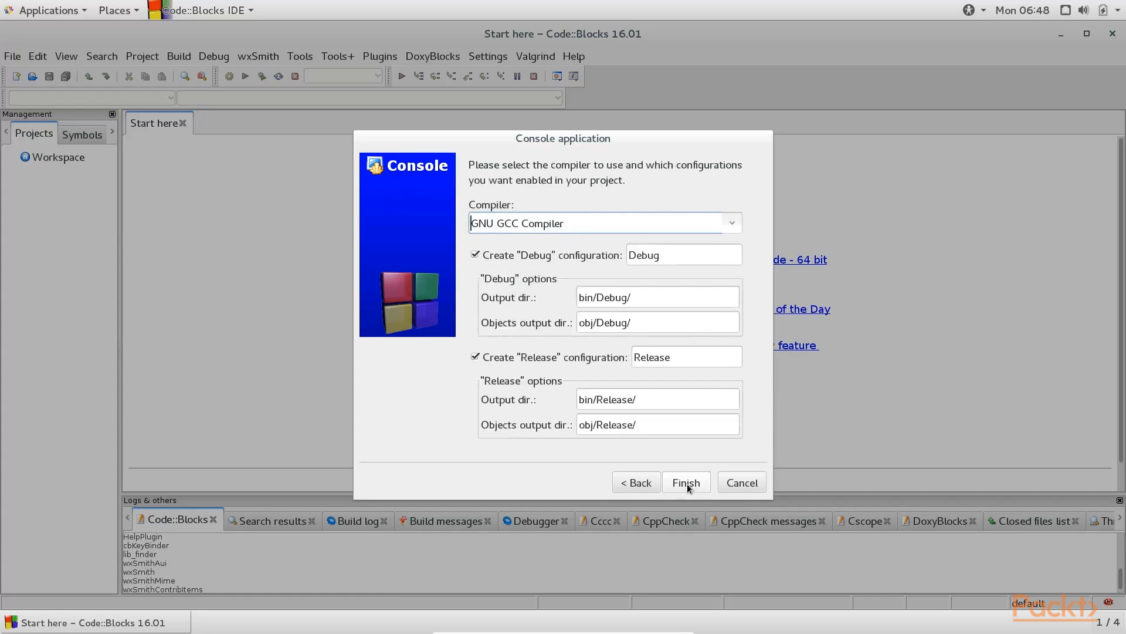
pyautogui.moveTo(622, 465)
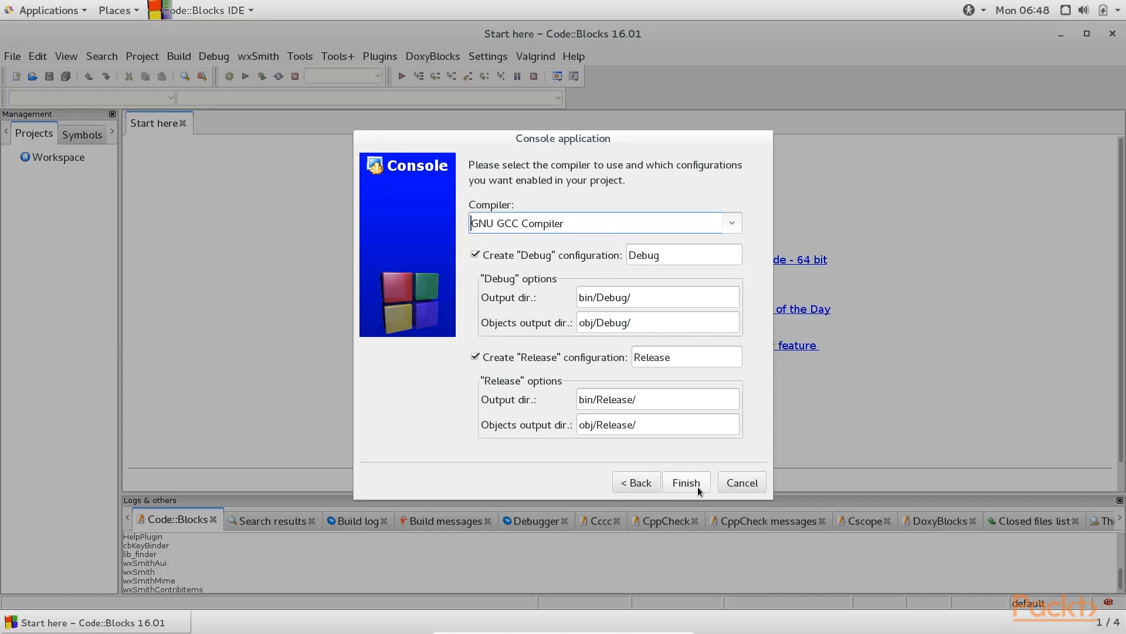
pyautogui.click(685, 482)
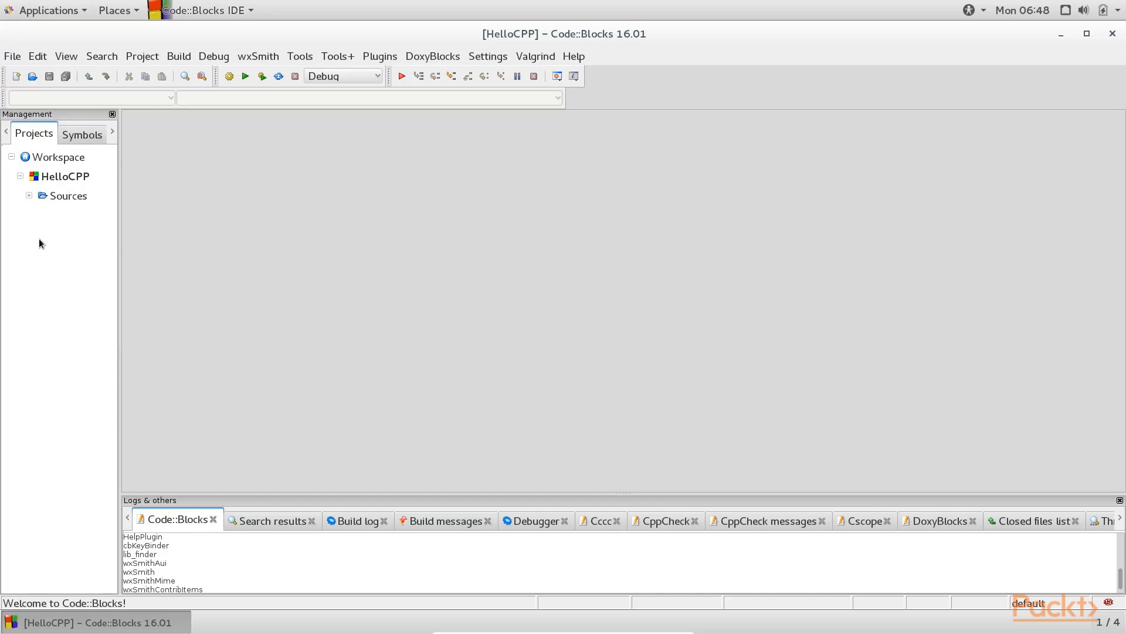
pyautogui.moveTo(36, 202)
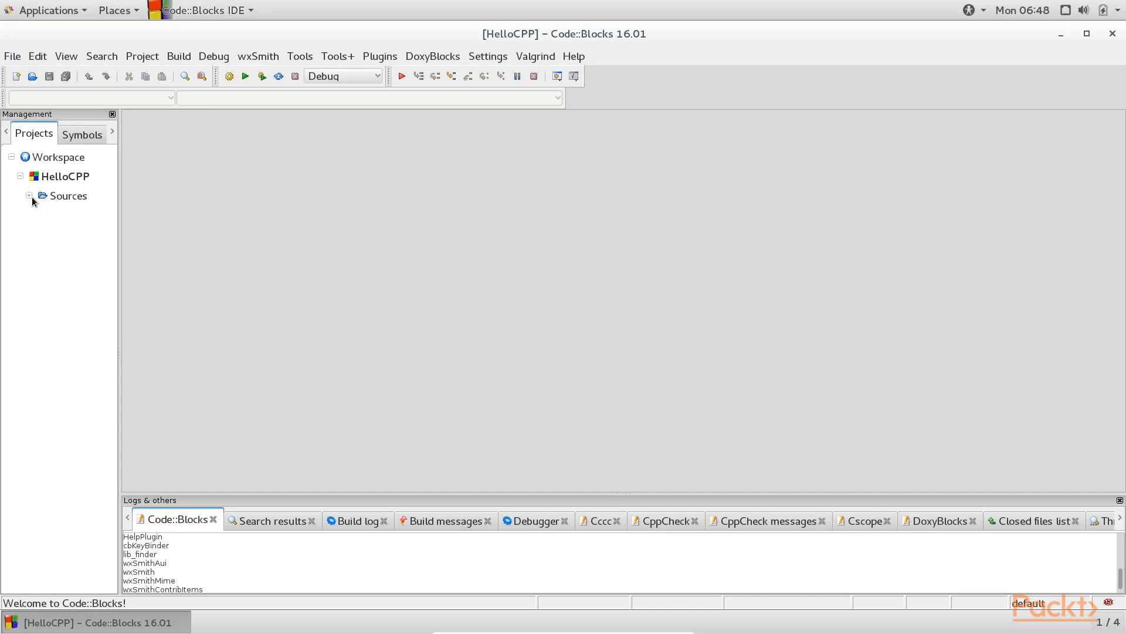
# Expand HelloCPP's Sources folder and double-click main.cpp to open it.
pyautogui.click(29, 195)
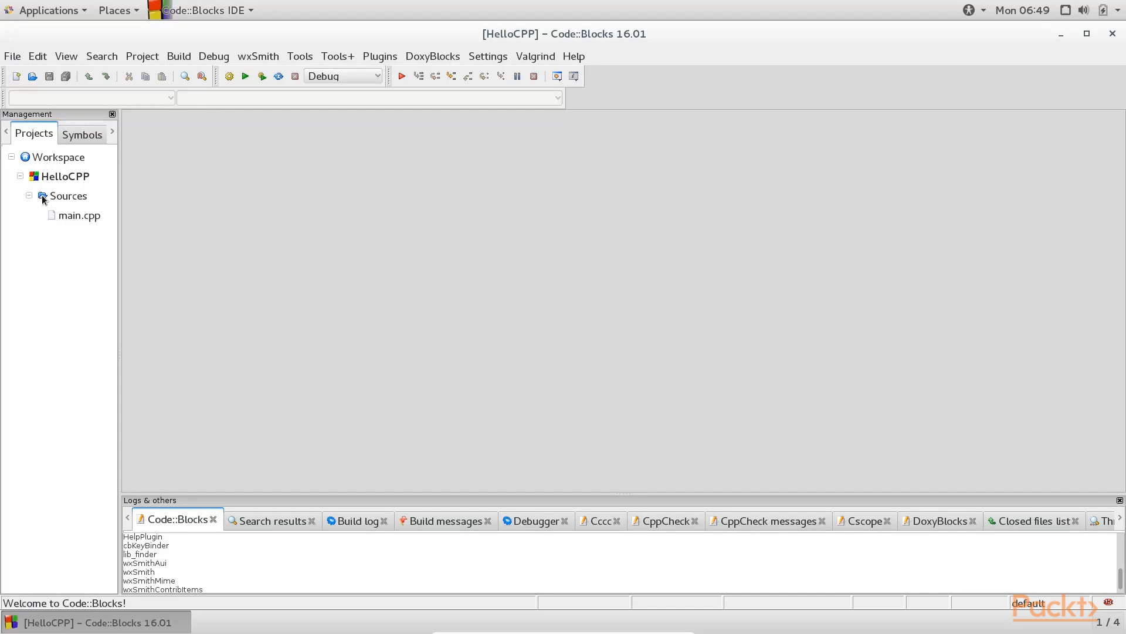
pyautogui.click(79, 215)
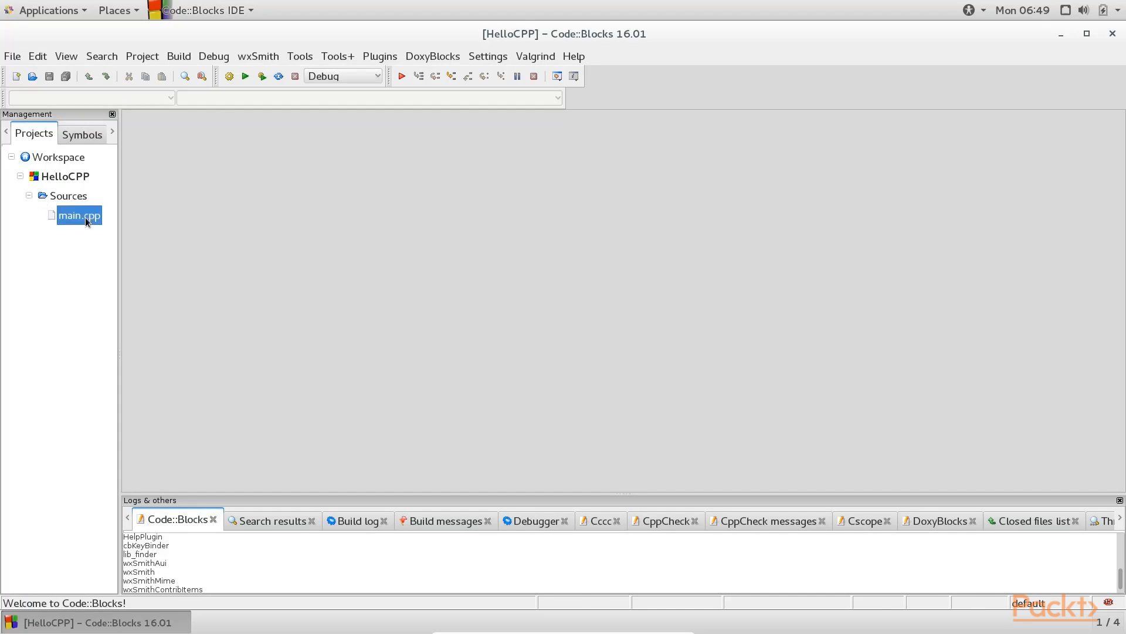
pyautogui.doubleClick(80, 214)
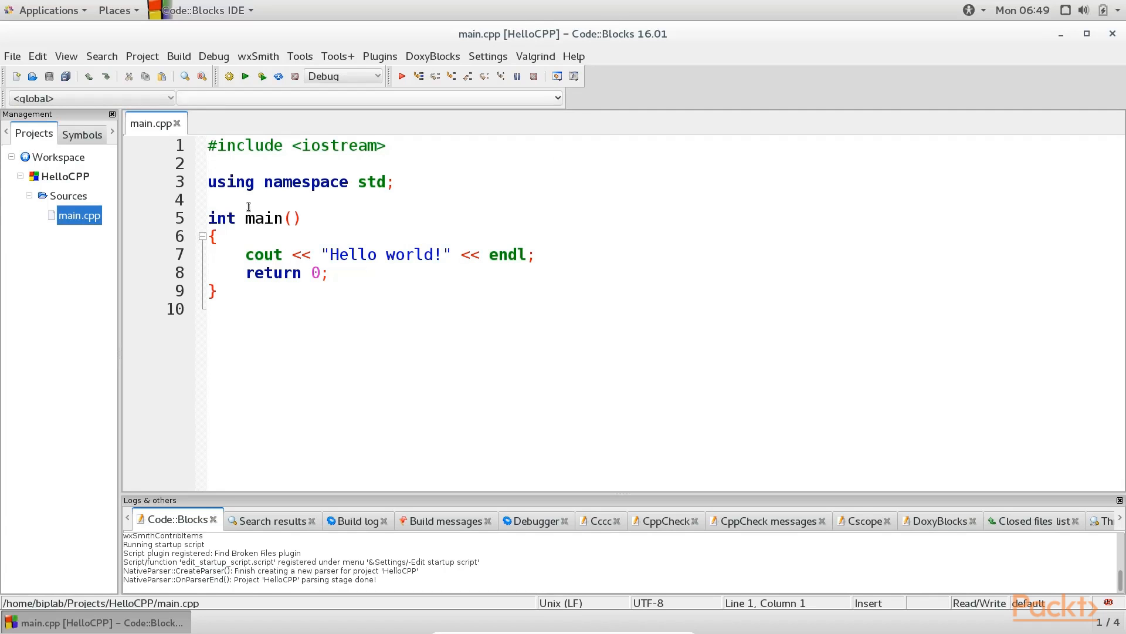
# Build HelloCPP from the Build menu, then run it to print Hello world.
pyautogui.click(178, 56)
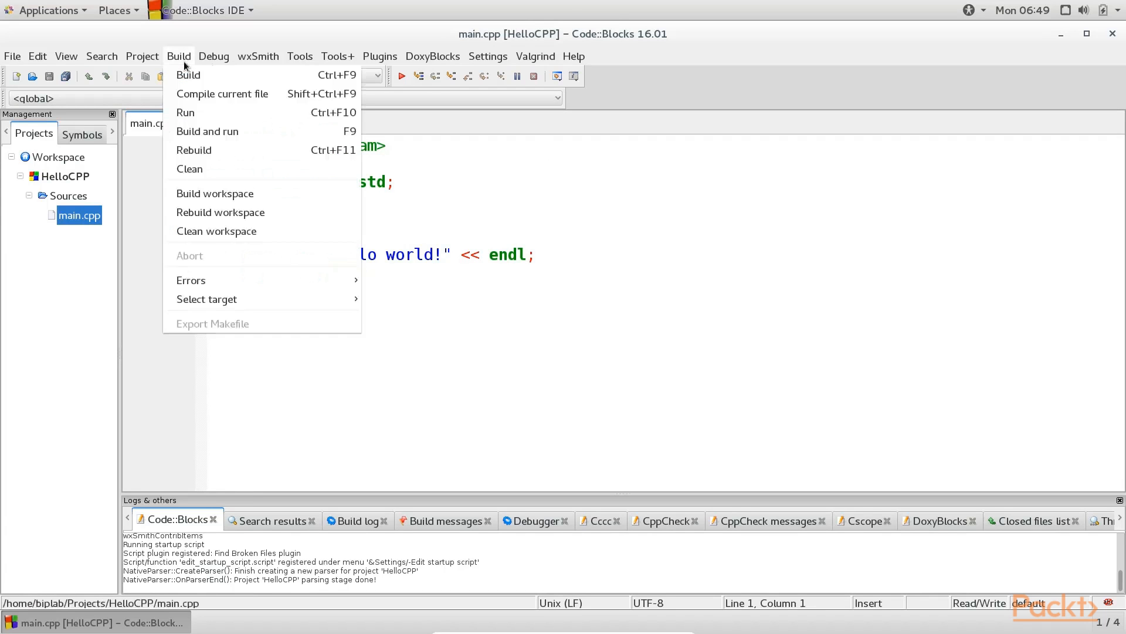
pyautogui.click(188, 74)
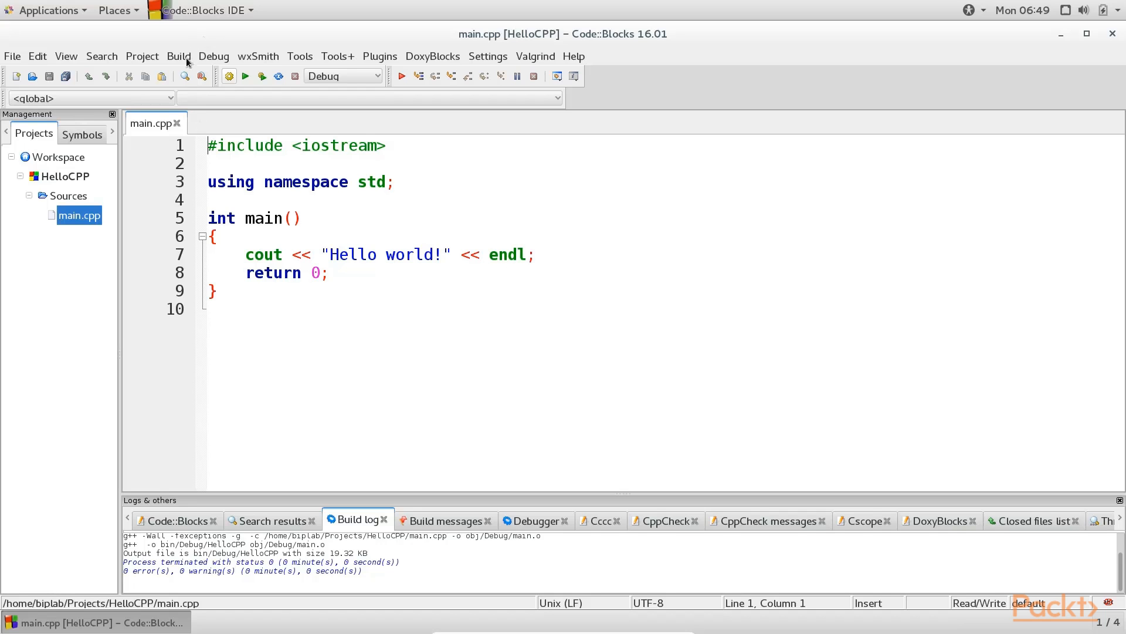
pyautogui.click(179, 56)
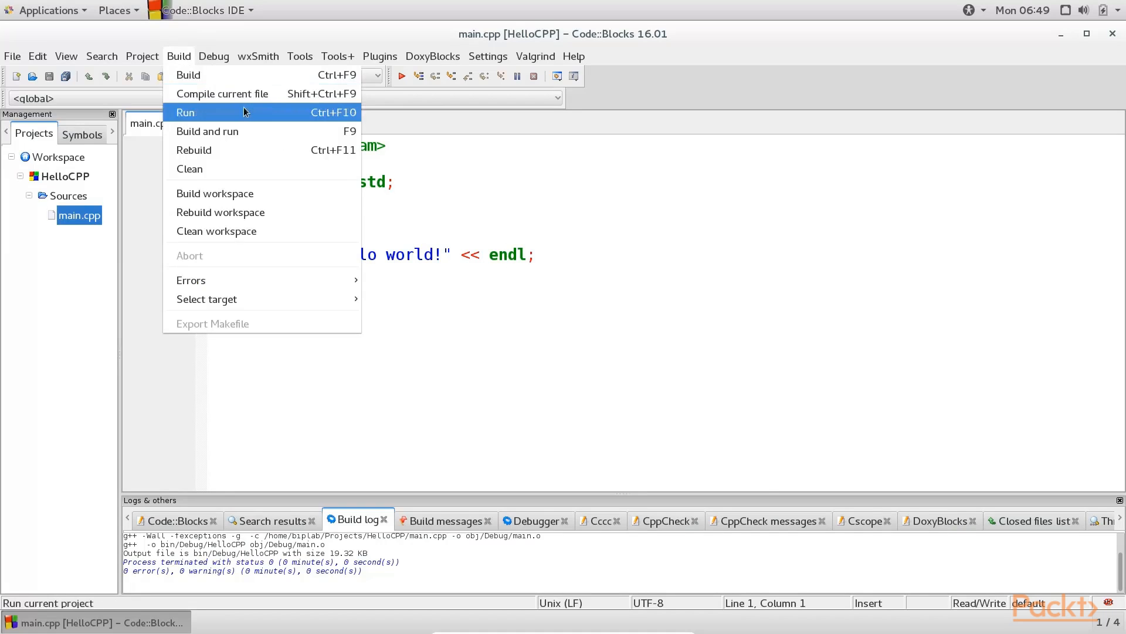
pyautogui.click(185, 112)
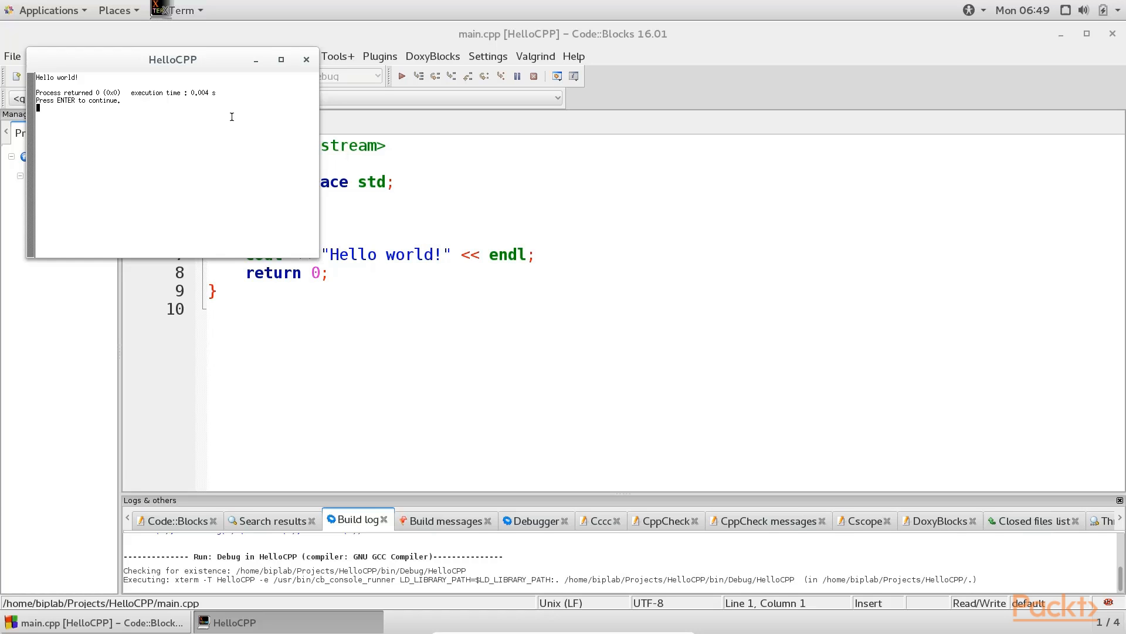
pyautogui.moveTo(135, 129)
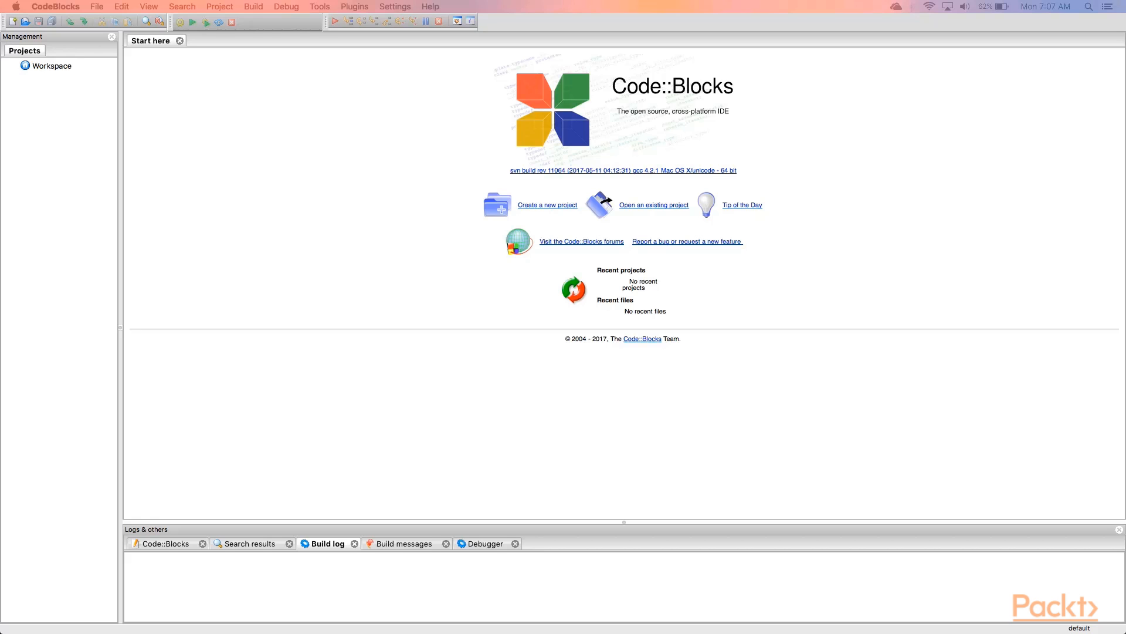
pyautogui.moveTo(509, 214)
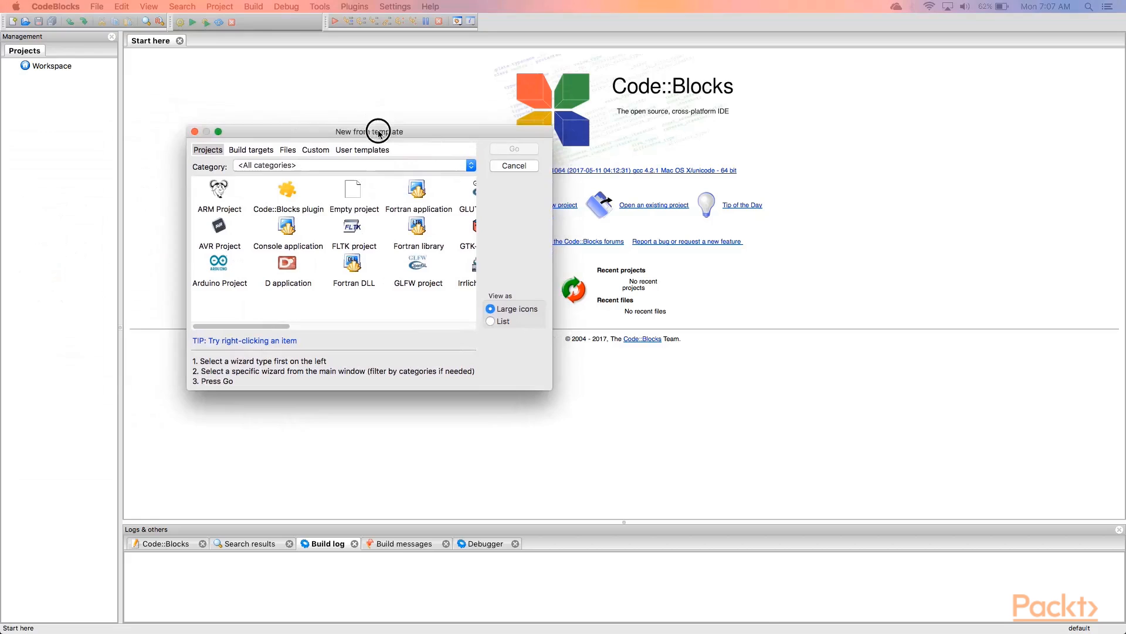
# Create the HelloCPP console project from the template, keeping C++ and GNU GCC defaults.
pyautogui.click(287, 245)
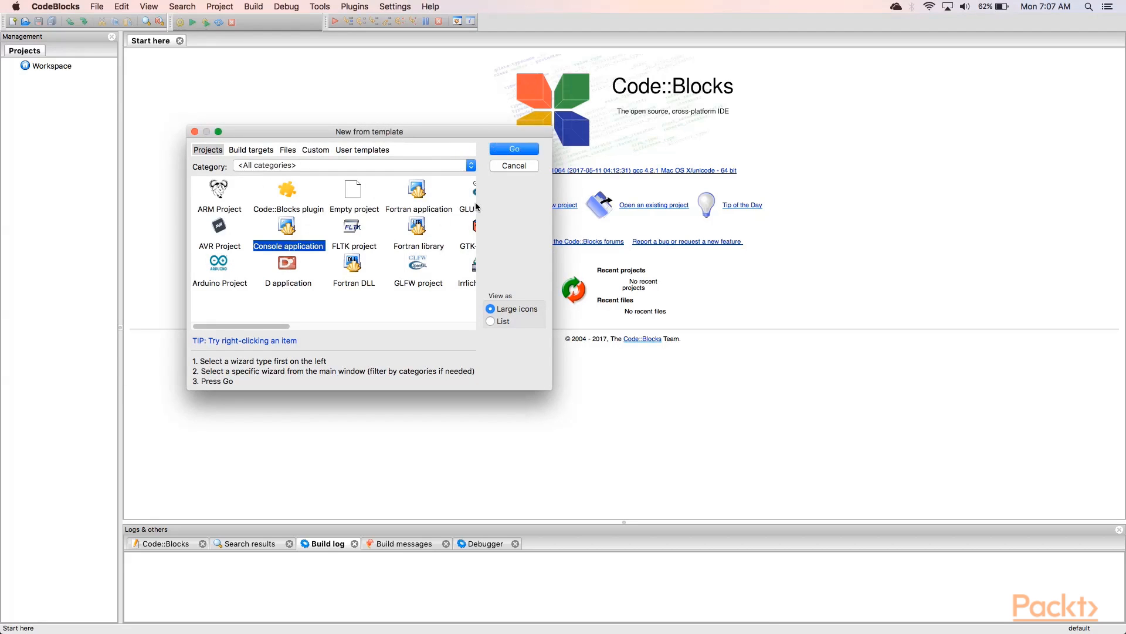
pyautogui.click(513, 149)
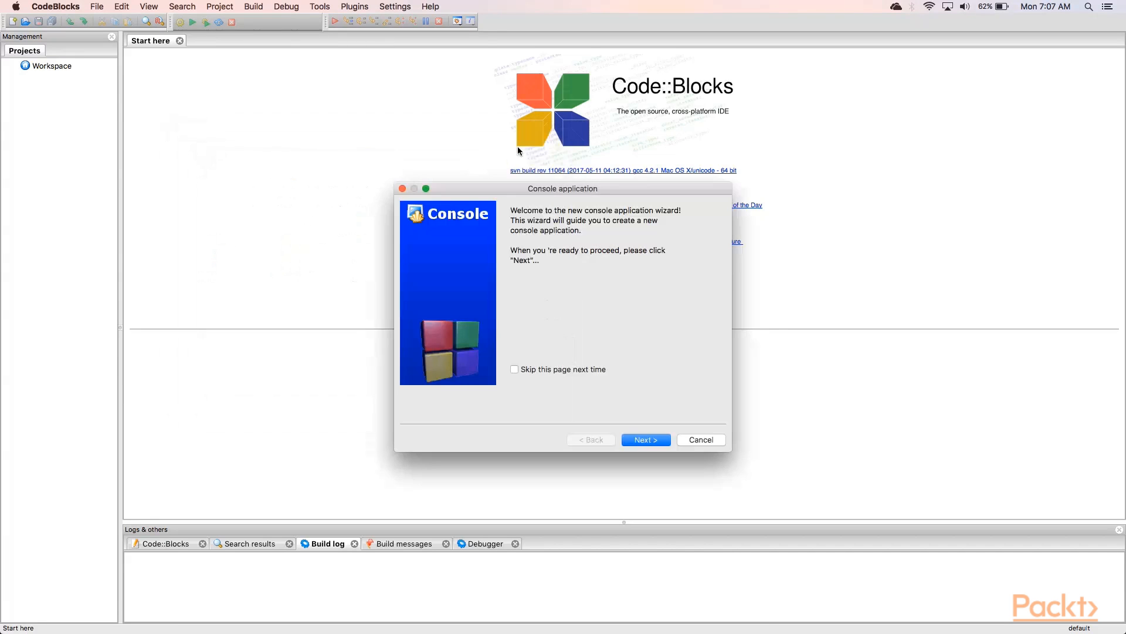
pyautogui.click(644, 439)
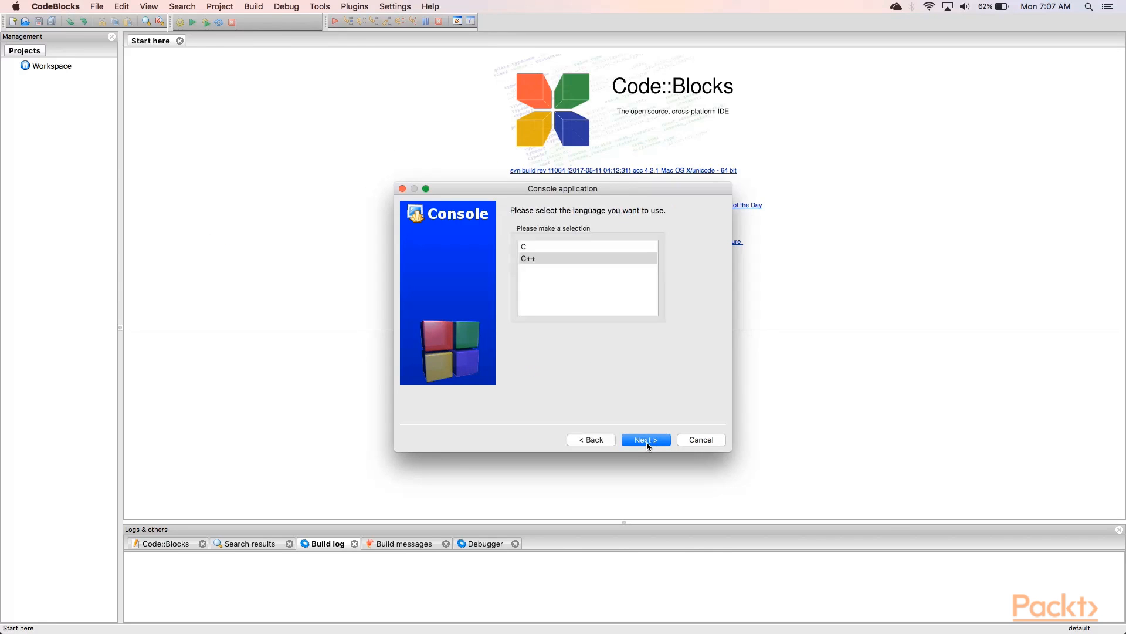
pyautogui.click(644, 439)
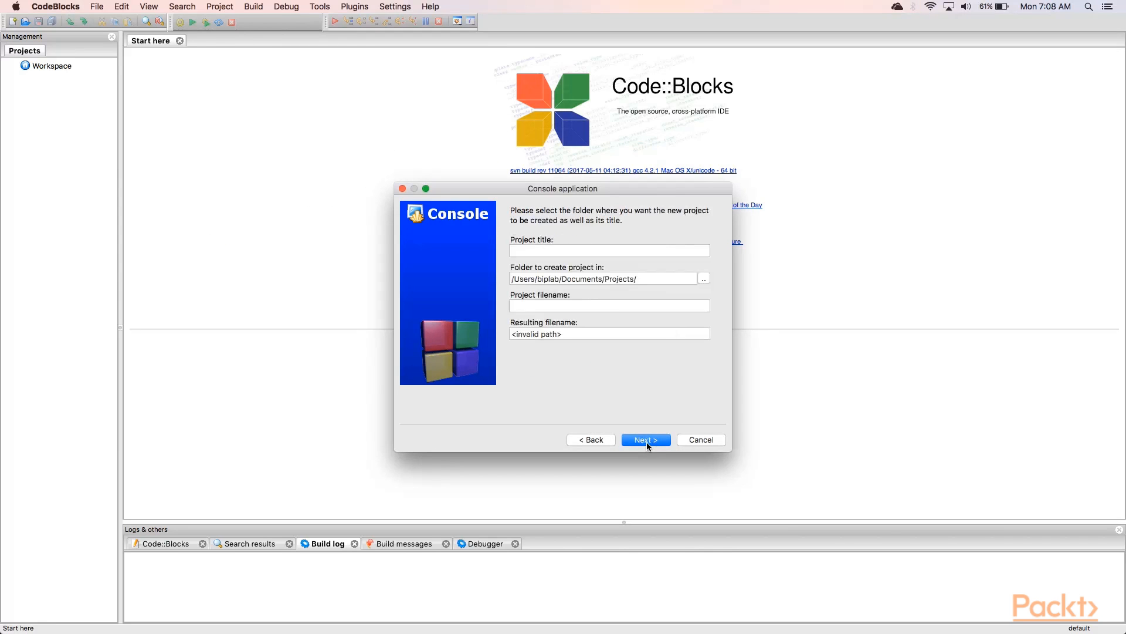
pyautogui.moveTo(577, 250)
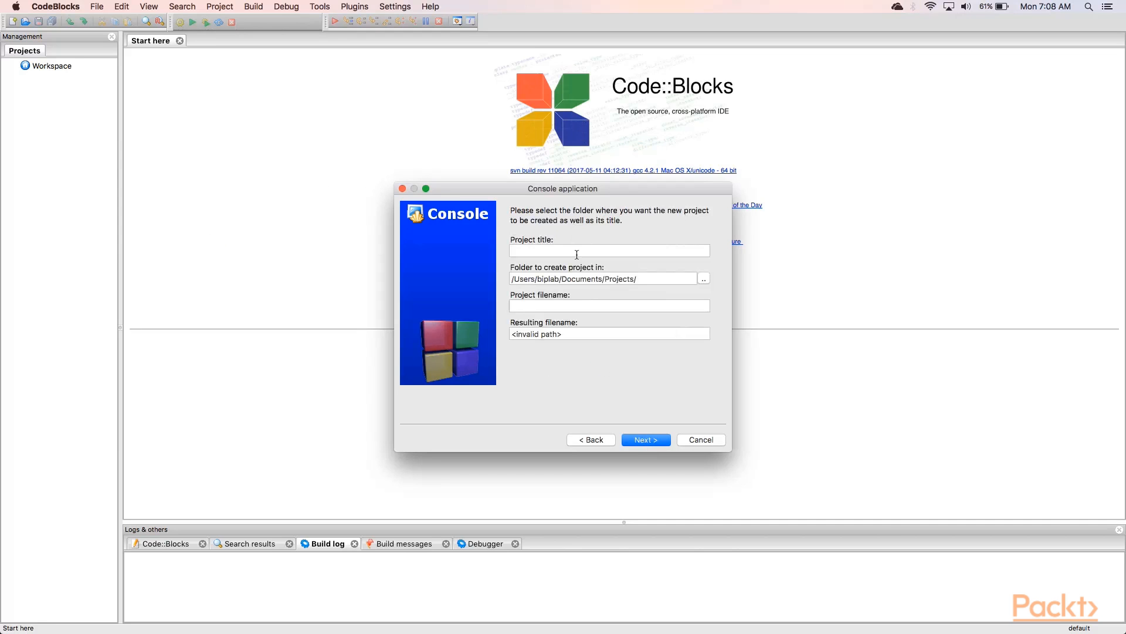
pyautogui.write('HelloC')
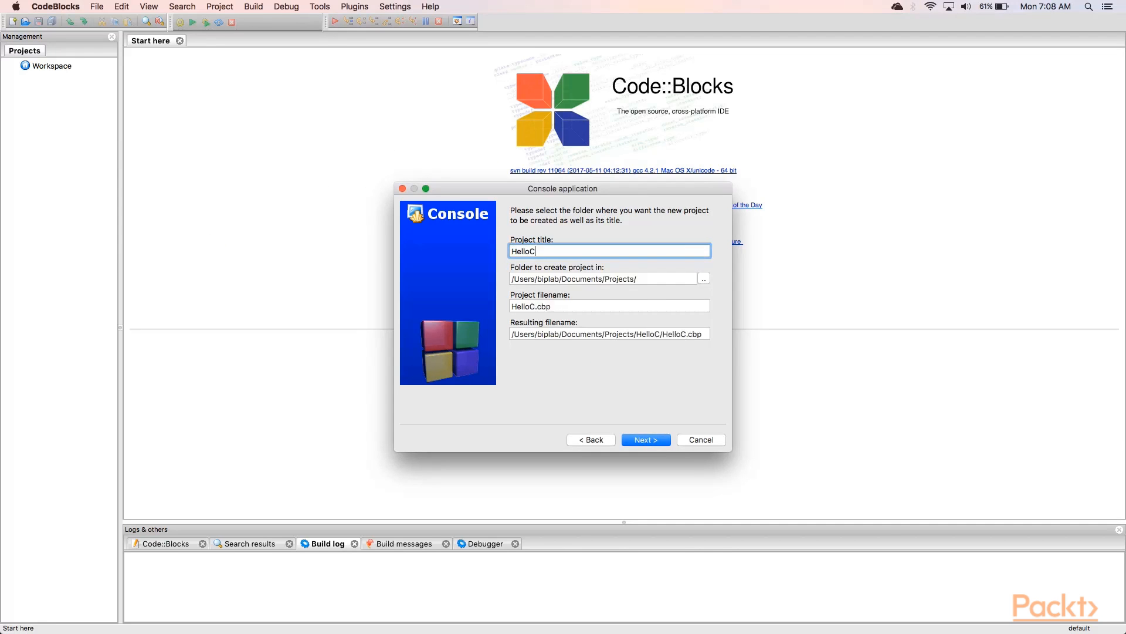
pyautogui.click(645, 439)
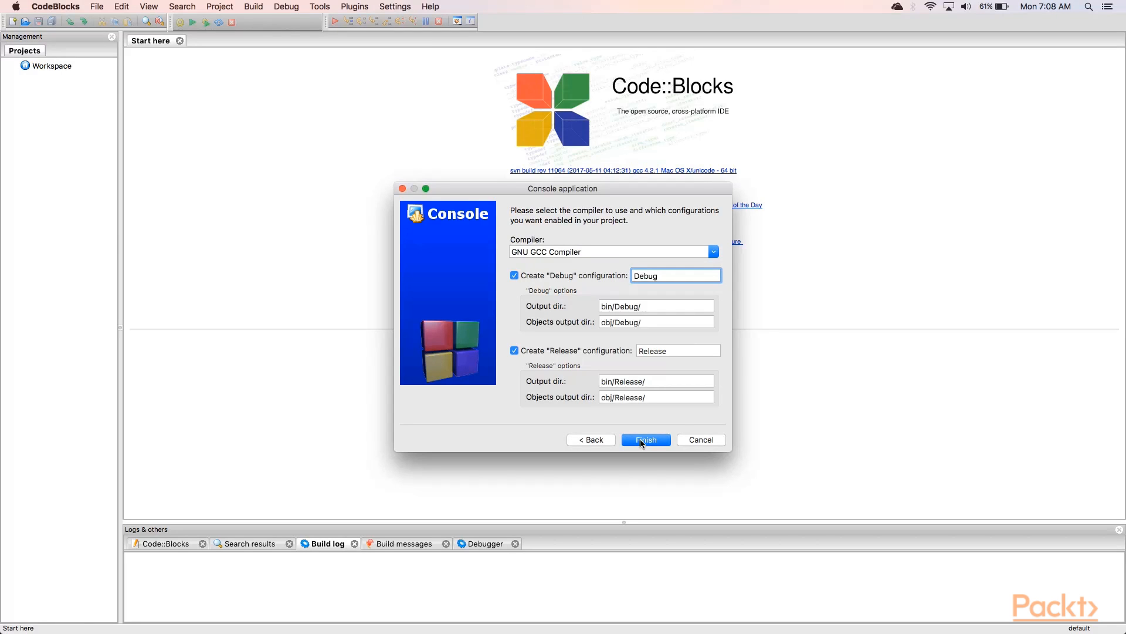
pyautogui.click(644, 439)
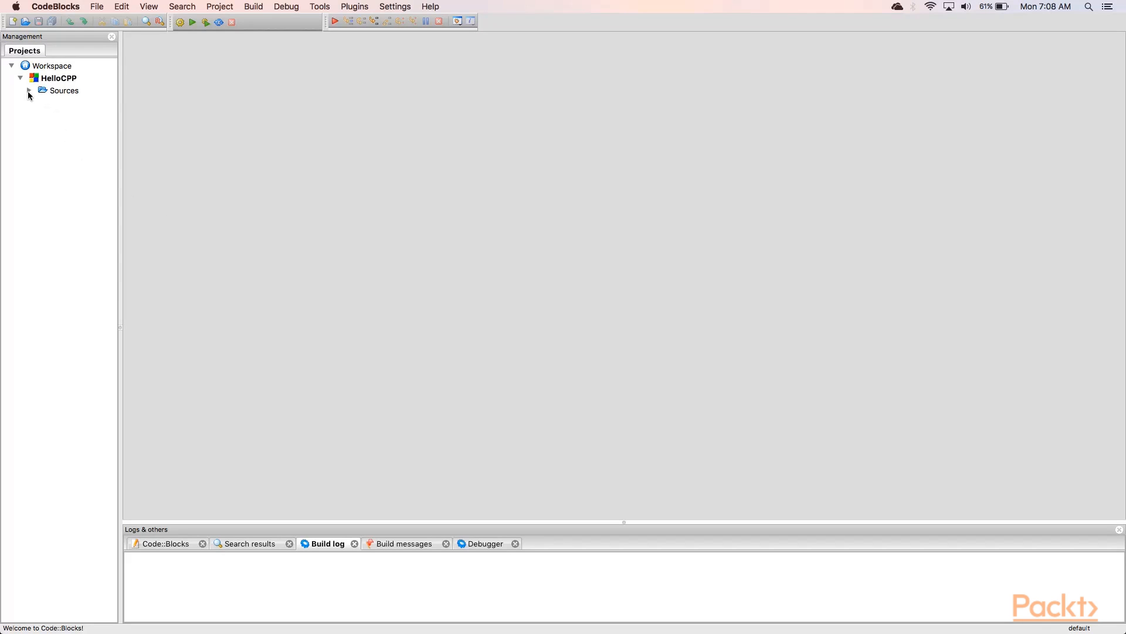
# Open main.cpp from Sources and build HelloCPP with 0 errors and 0 warnings.
pyautogui.click(29, 90)
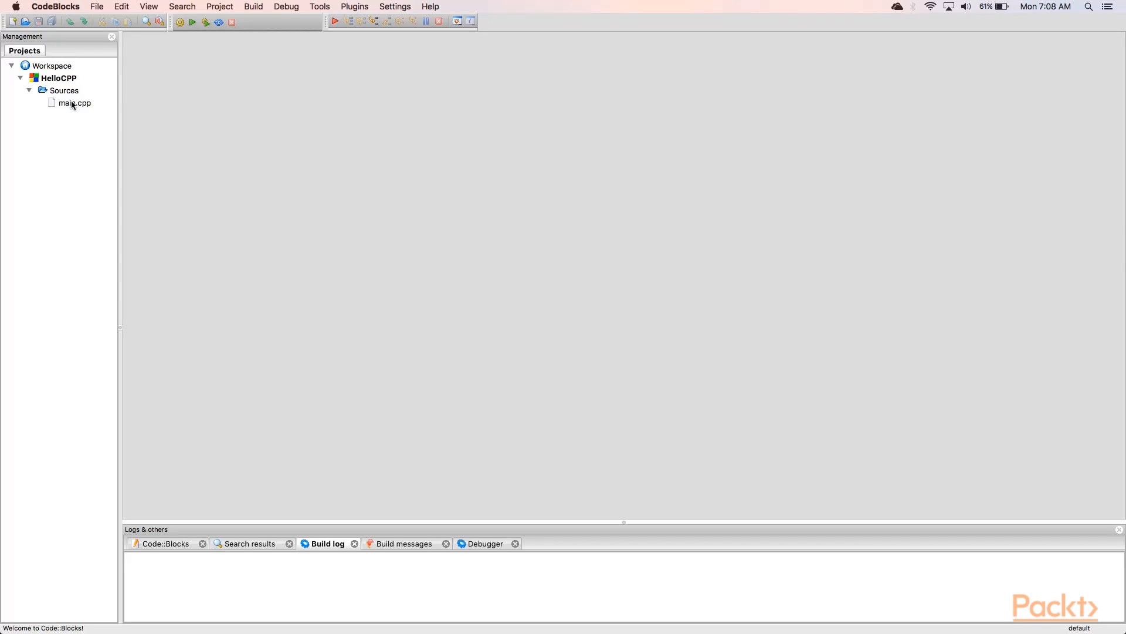
pyautogui.doubleClick(75, 103)
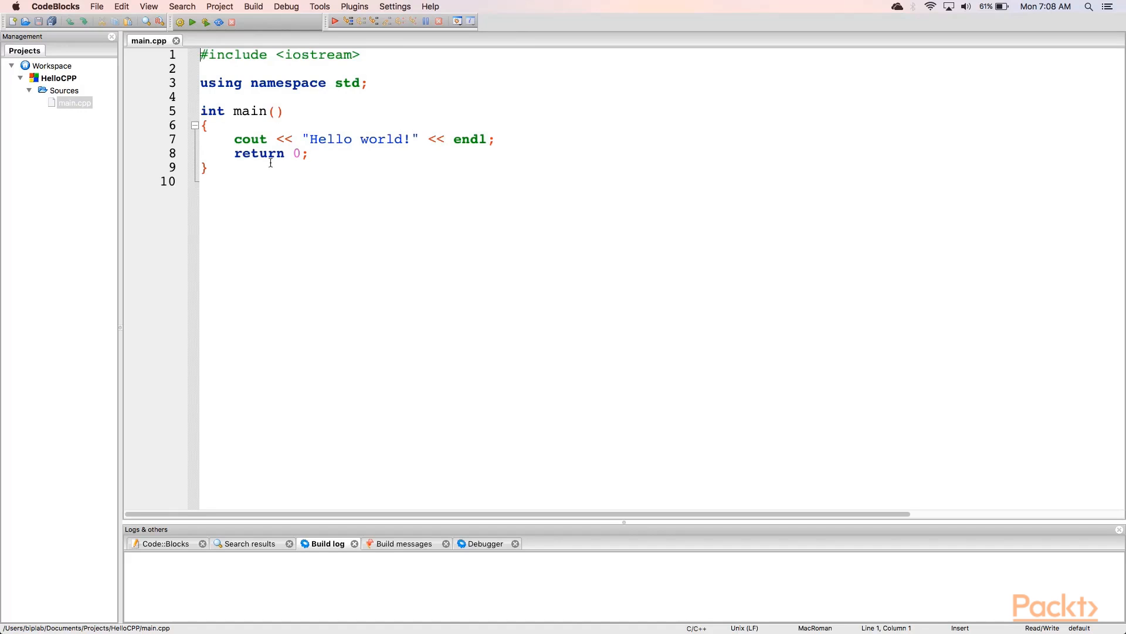
pyautogui.click(253, 6)
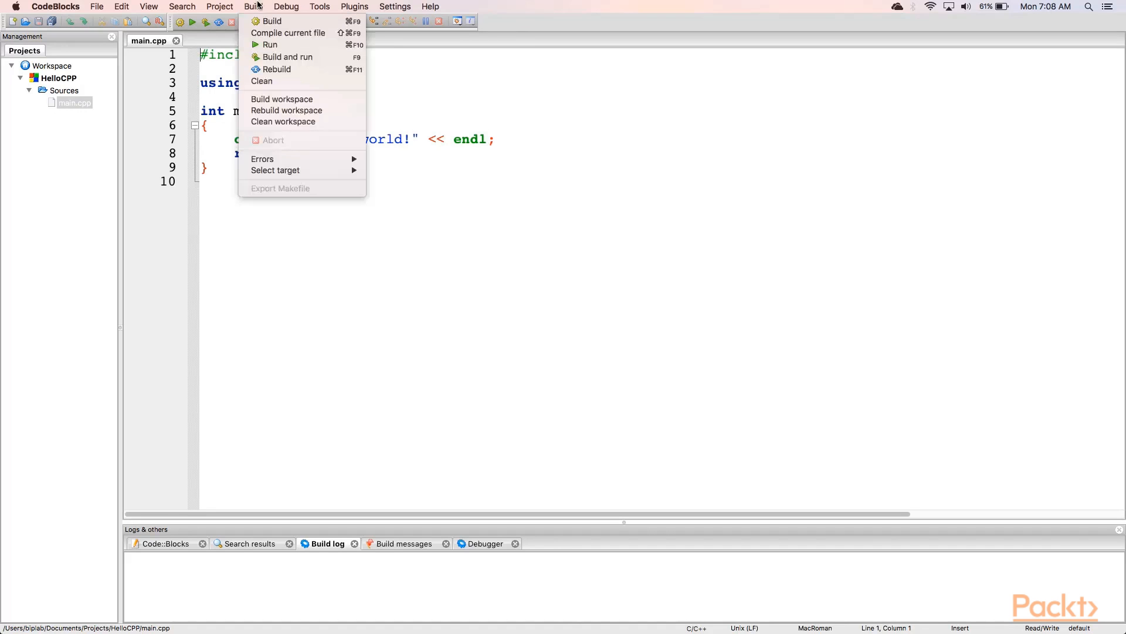
pyautogui.moveTo(271, 21)
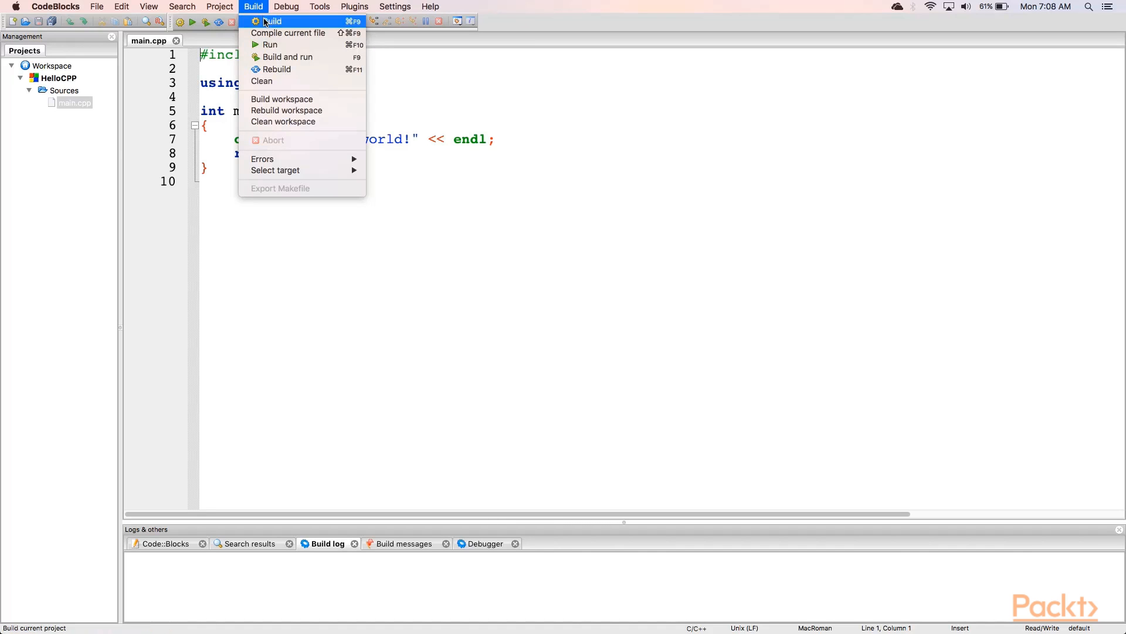
pyautogui.click(271, 21)
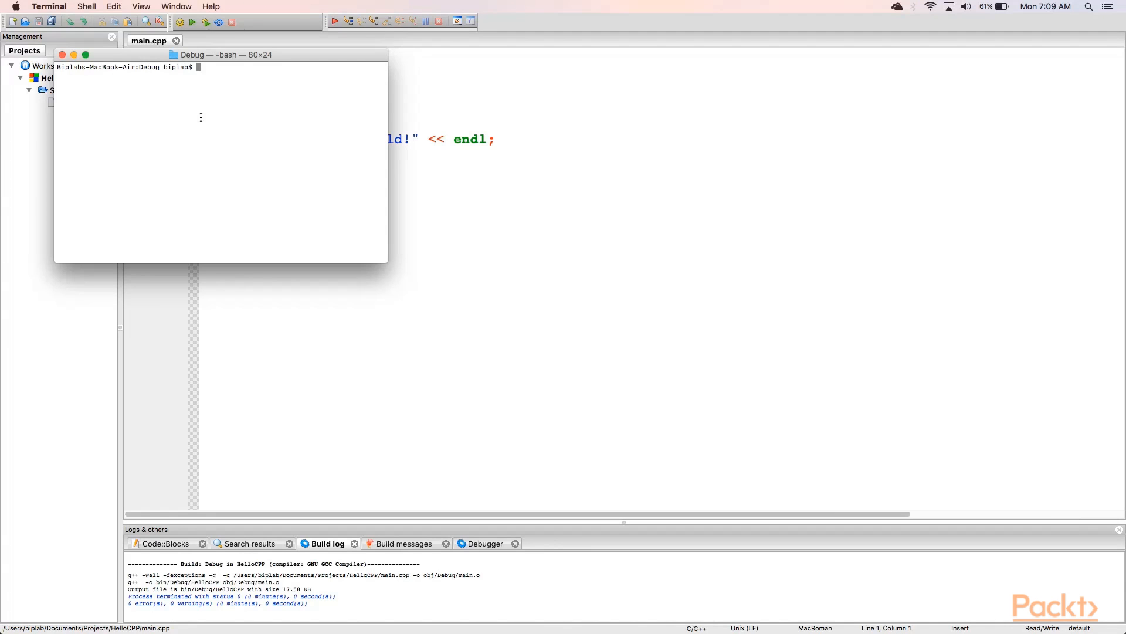
# Run ./HelloCPP in the Terminal's Debug folder to print Hello world!
pyautogui.write('./')
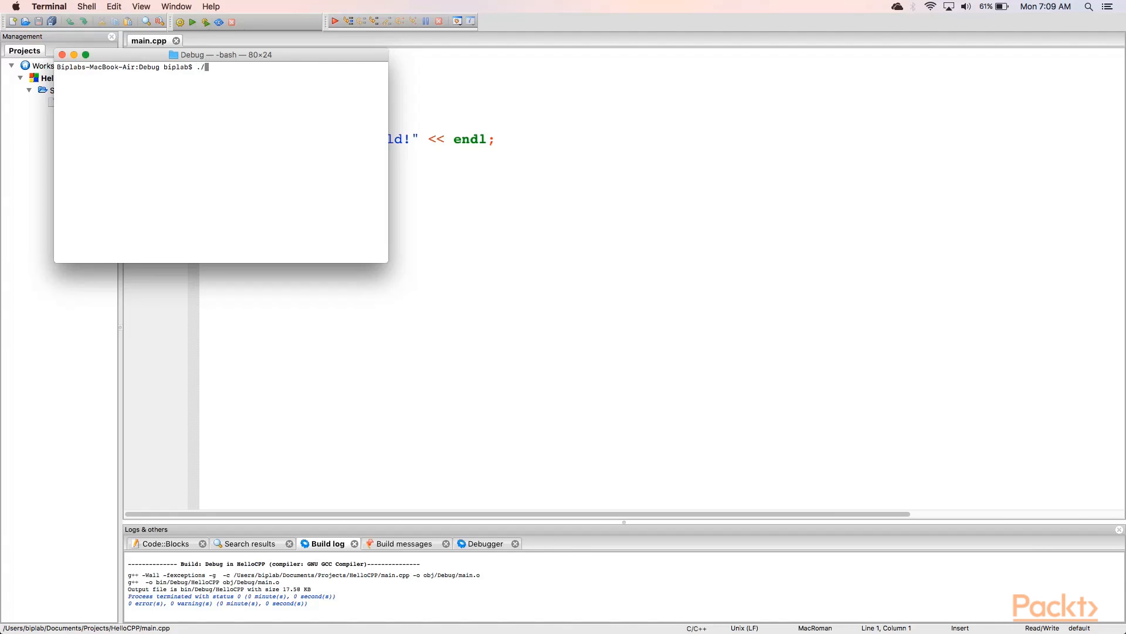
pyautogui.write('HelloCPP')
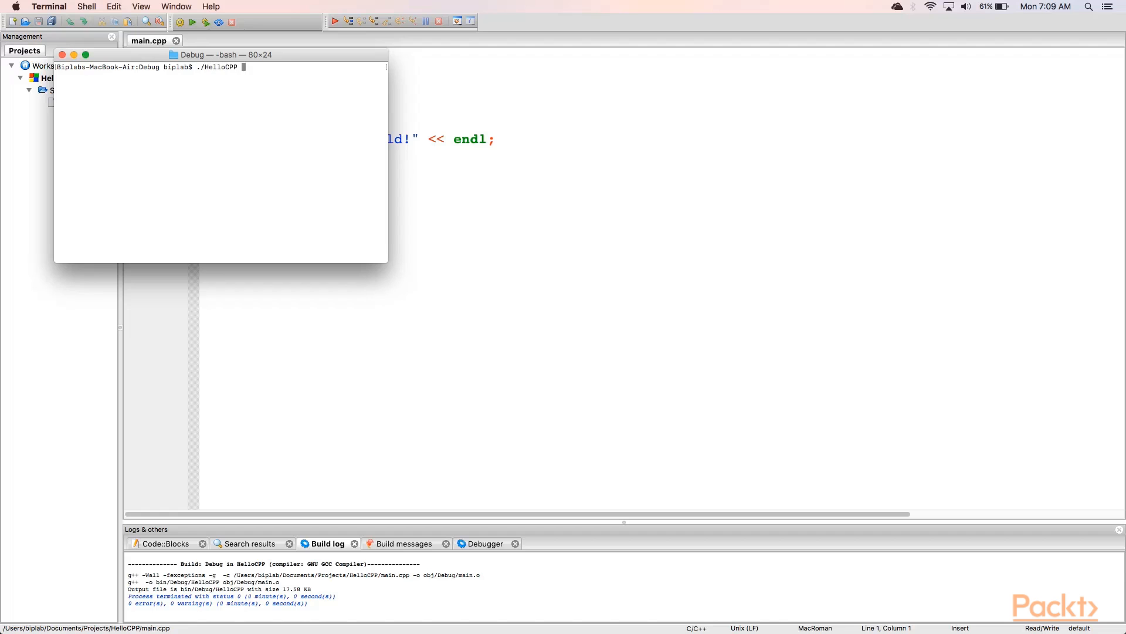
pyautogui.press('Return')
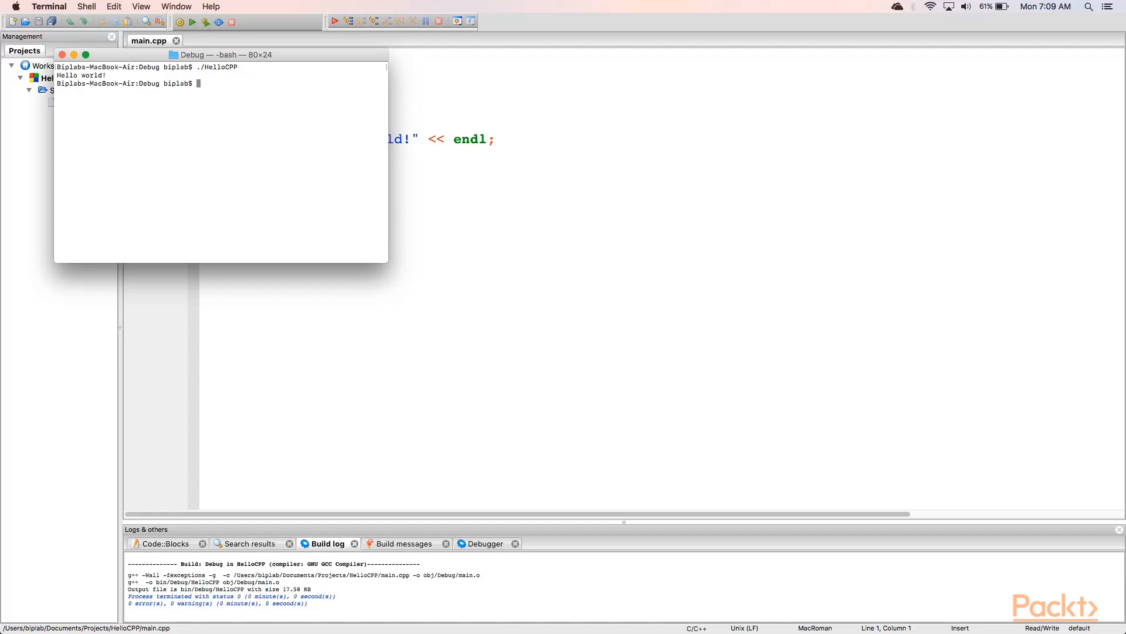